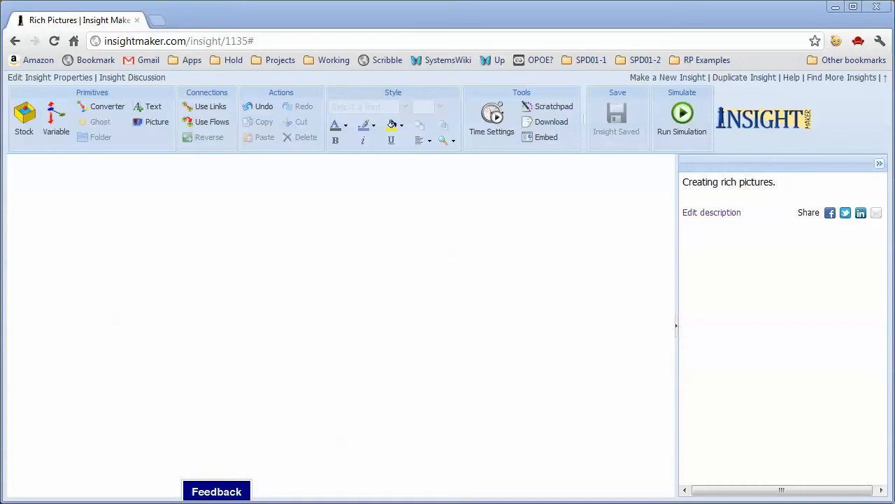
mouse_move(272, 263)
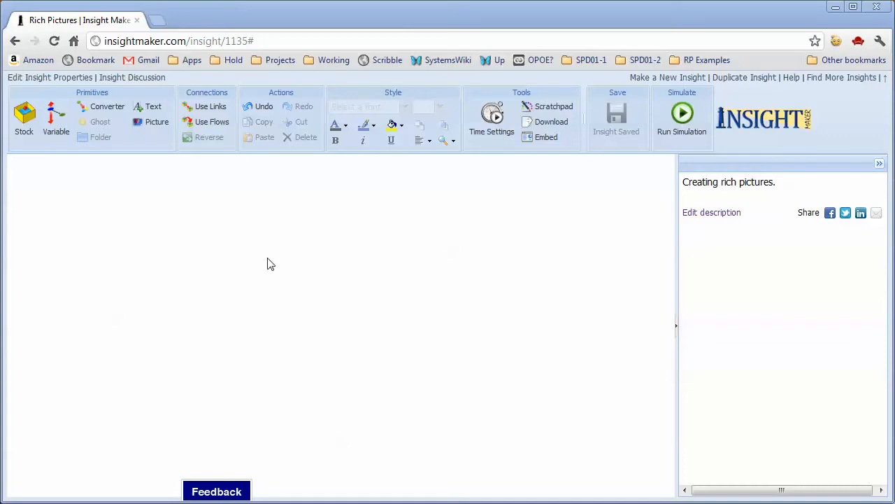
mouse_move(320, 275)
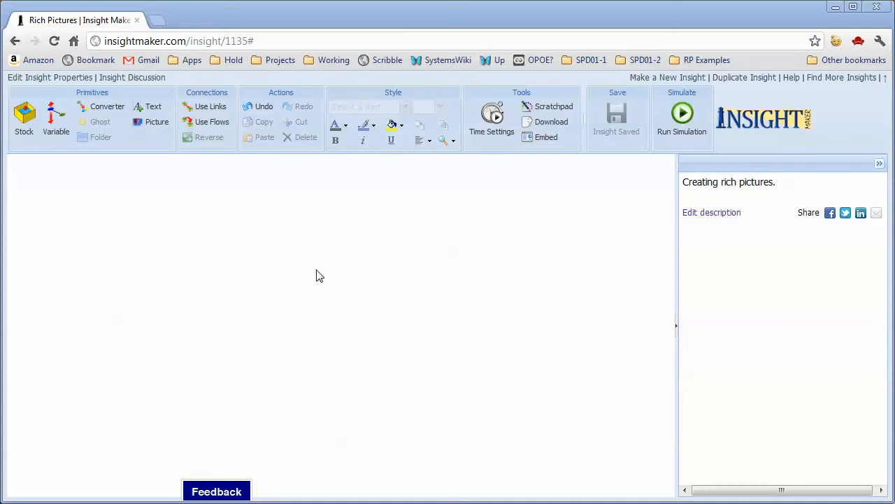
mouse_move(328, 272)
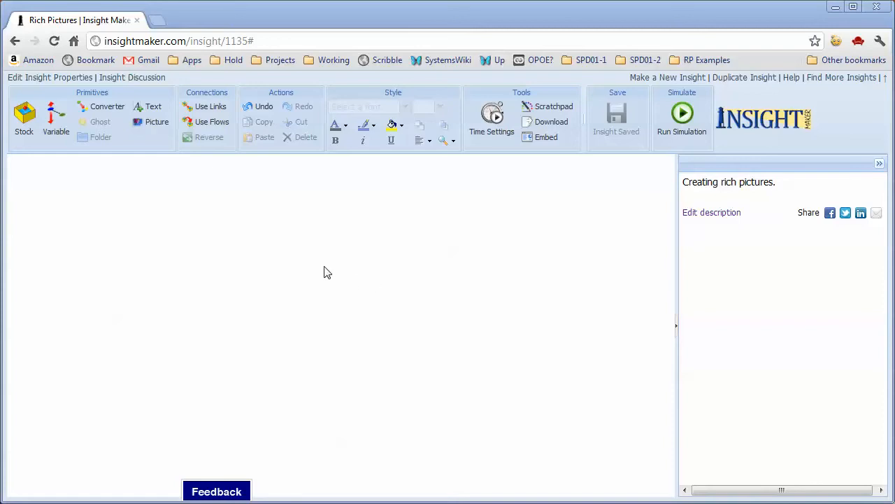
mouse_move(167, 157)
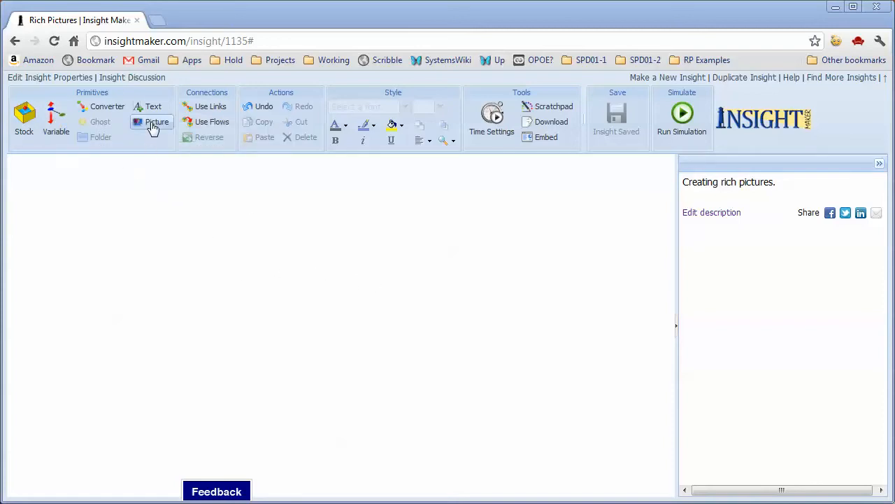
- Place a picture primitive showing the default Growth image near the canvas's upper left
click(156, 121)
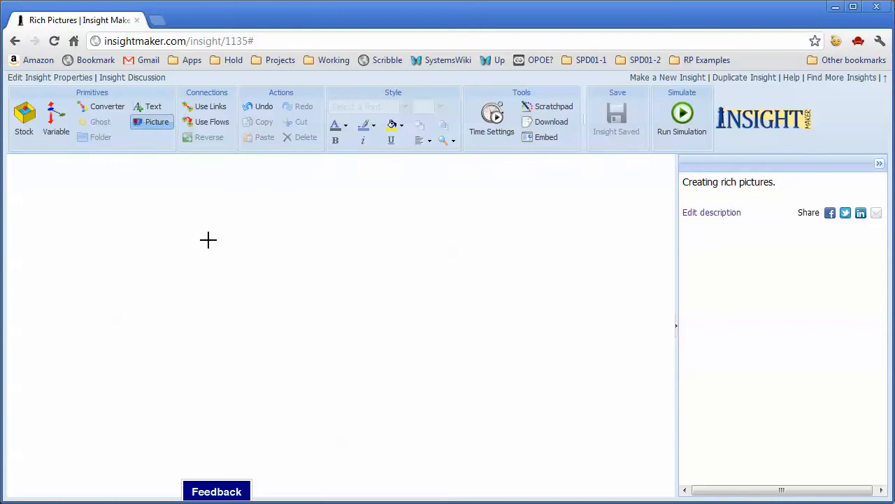
click(207, 243)
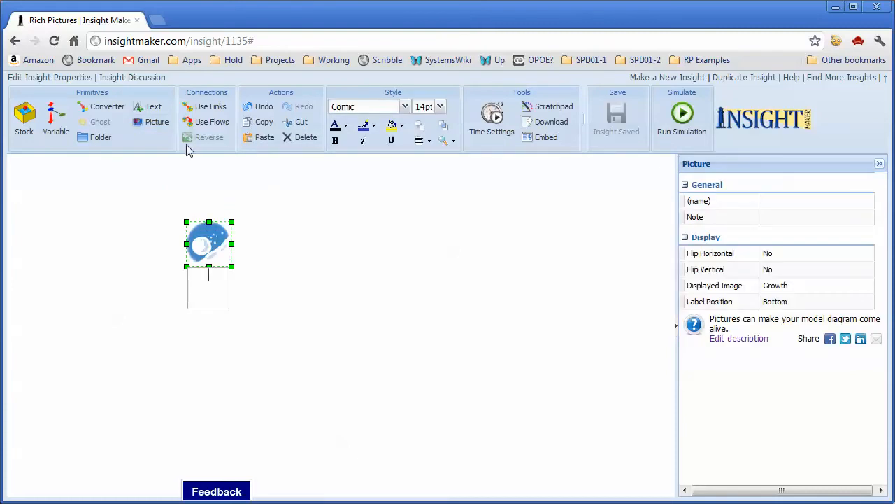
mouse_move(25, 112)
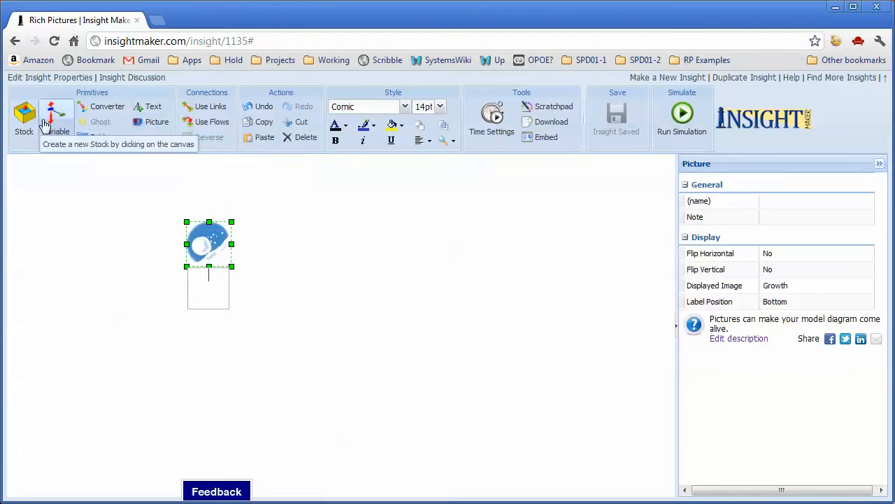
mouse_move(56, 115)
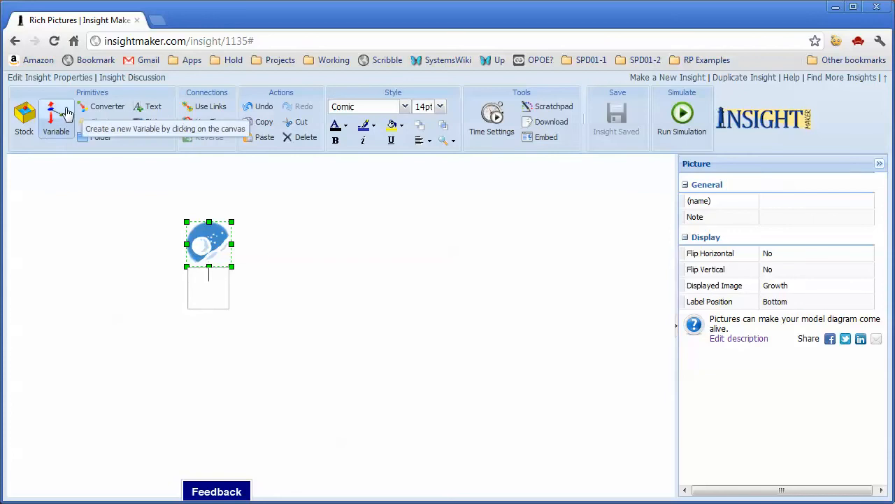
mouse_move(136, 172)
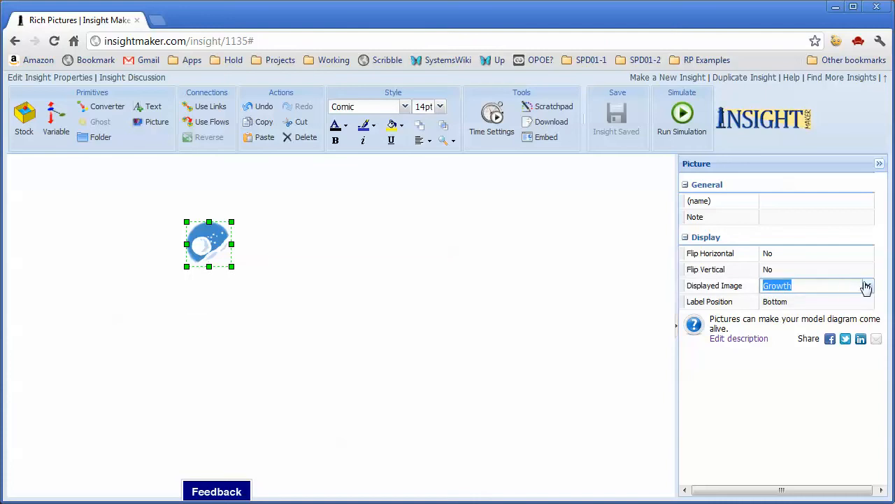
click(868, 285)
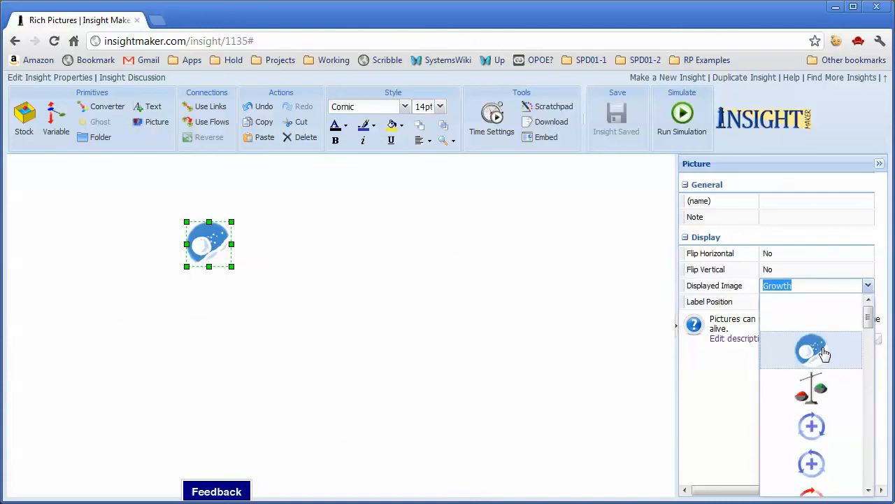
mouse_move(828, 350)
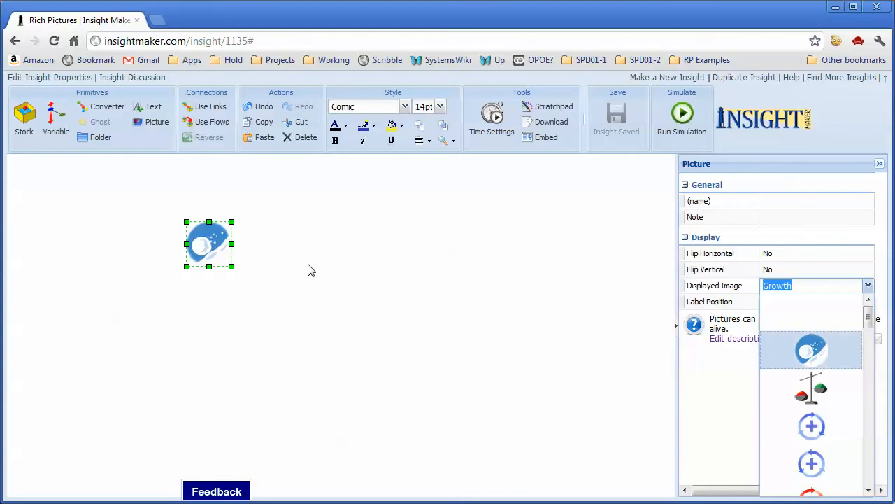
click(311, 270)
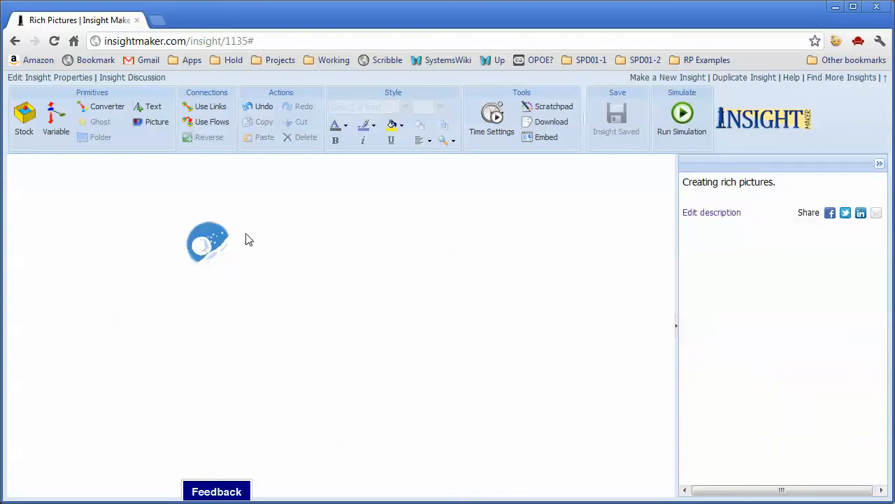
mouse_move(159, 23)
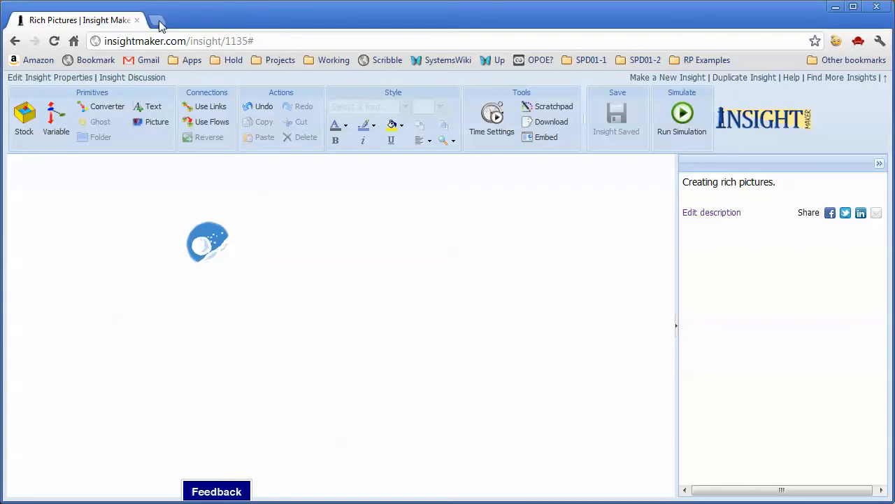
- In a new browser tab, search Google for bank and switch to image results
click(155, 20)
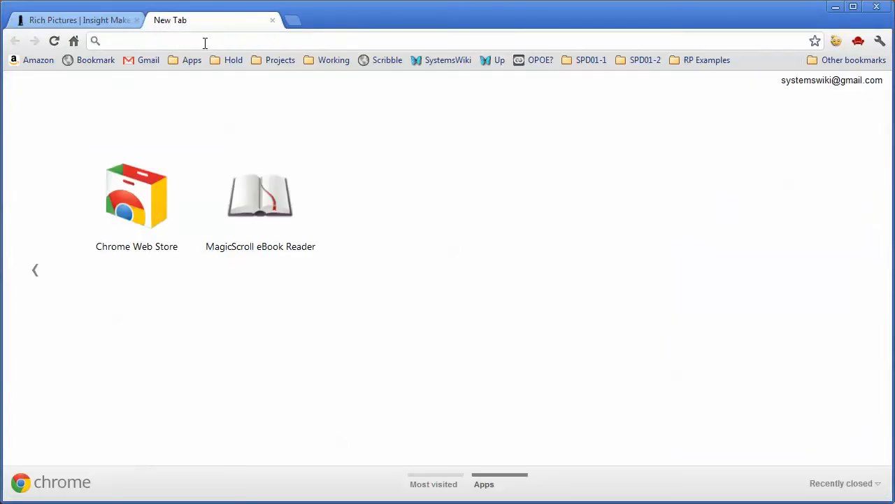
text(bvank of america)
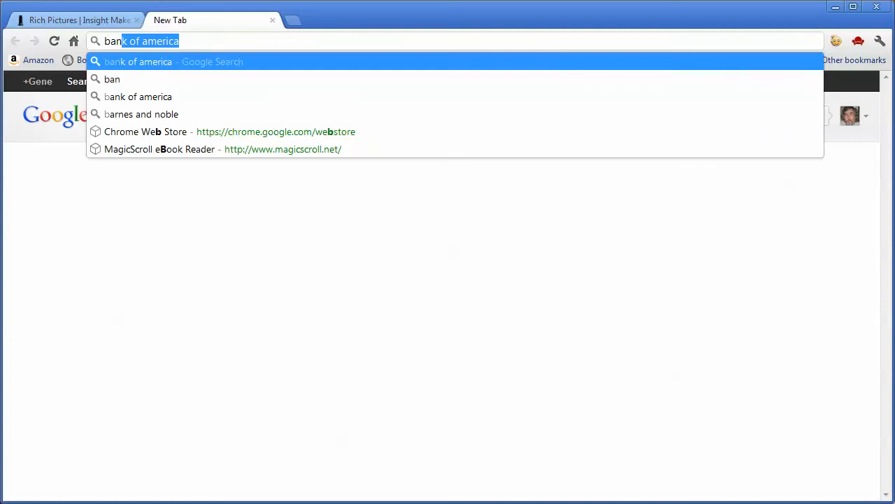
key(Return)
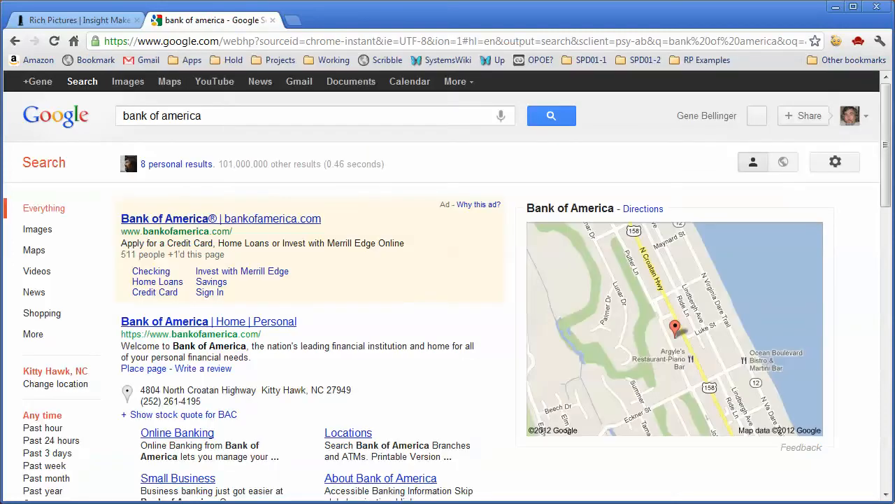
click(128, 81)
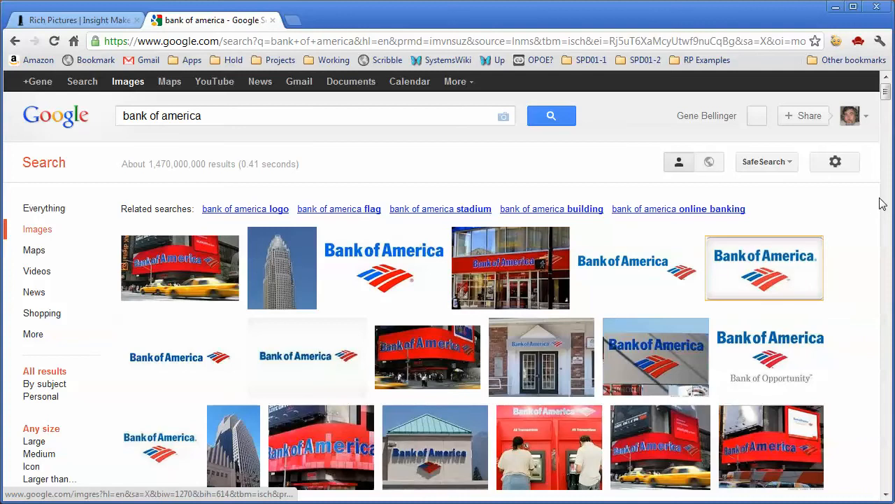
scroll(down, 3)
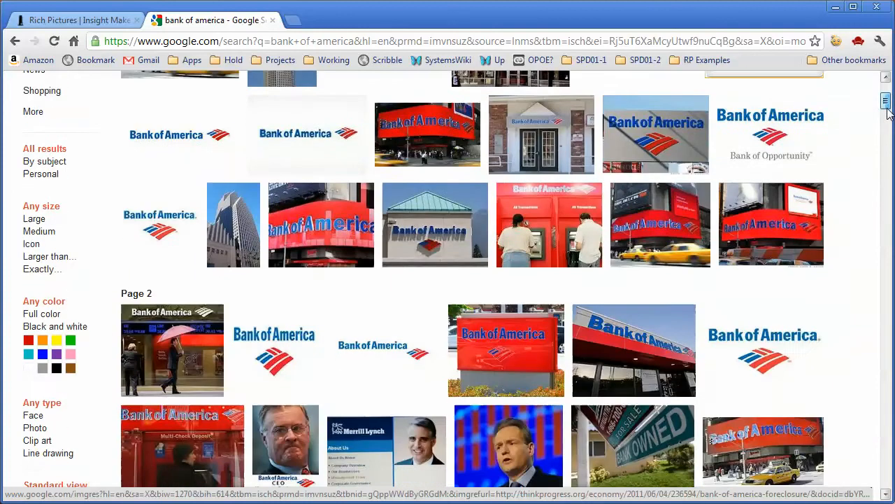
scroll(down, 3)
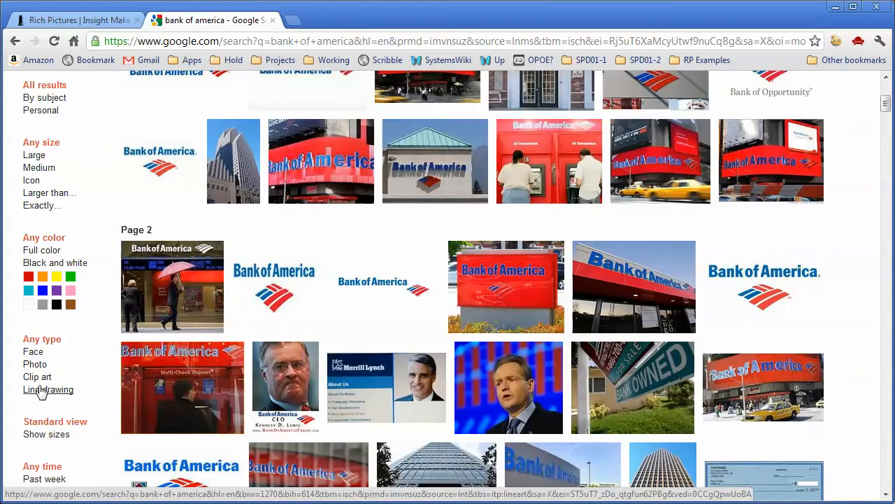
- Filter the bank images to clip art and bring up options for the columned bank building
click(37, 377)
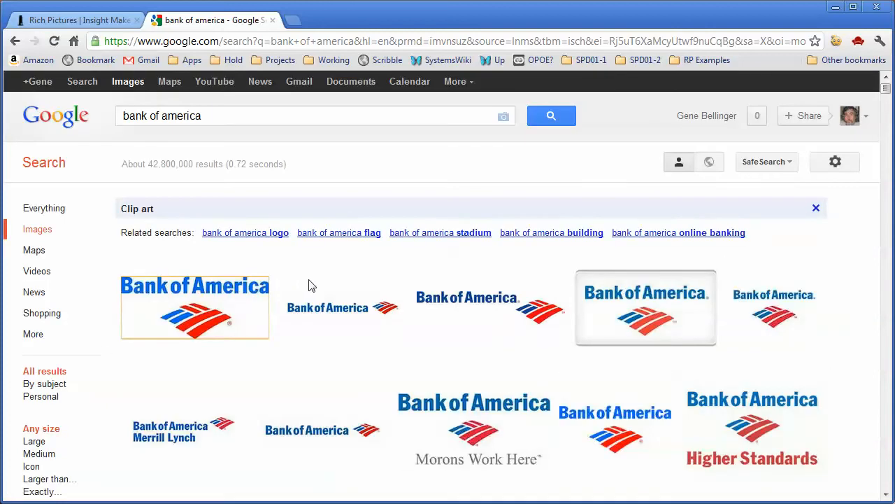
mouse_move(183, 429)
text(bank)
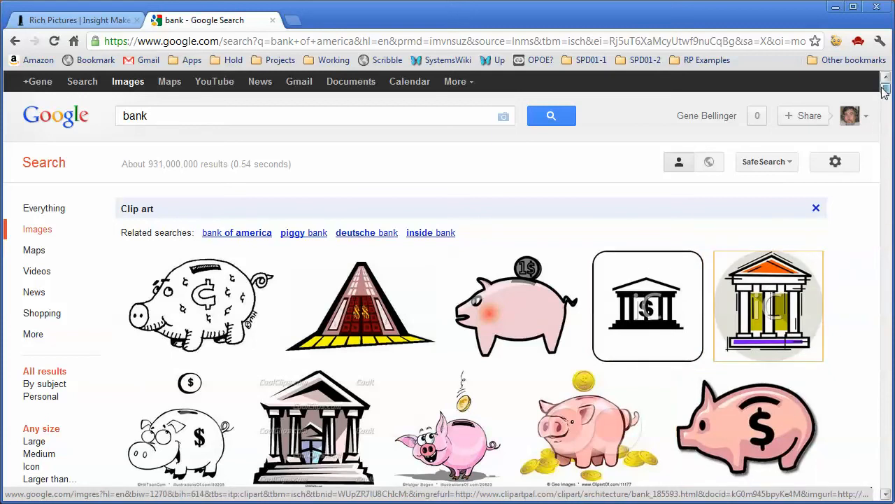
scroll(down, 3)
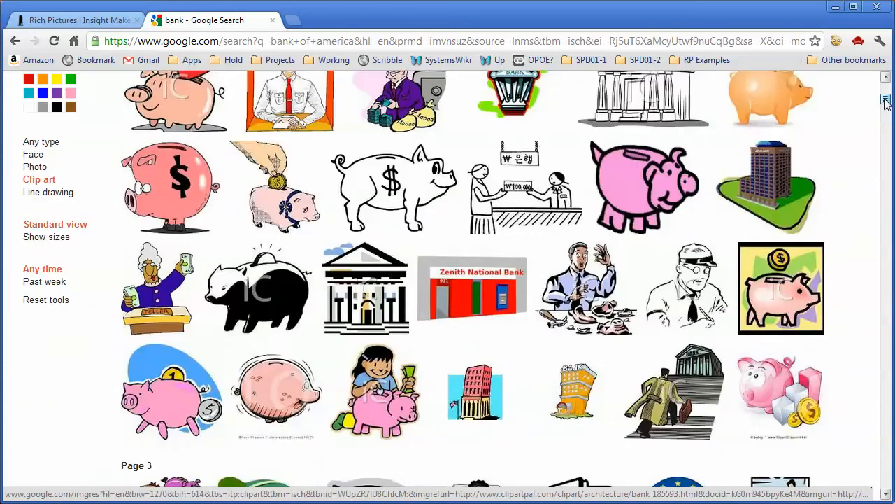
scroll(up, 3)
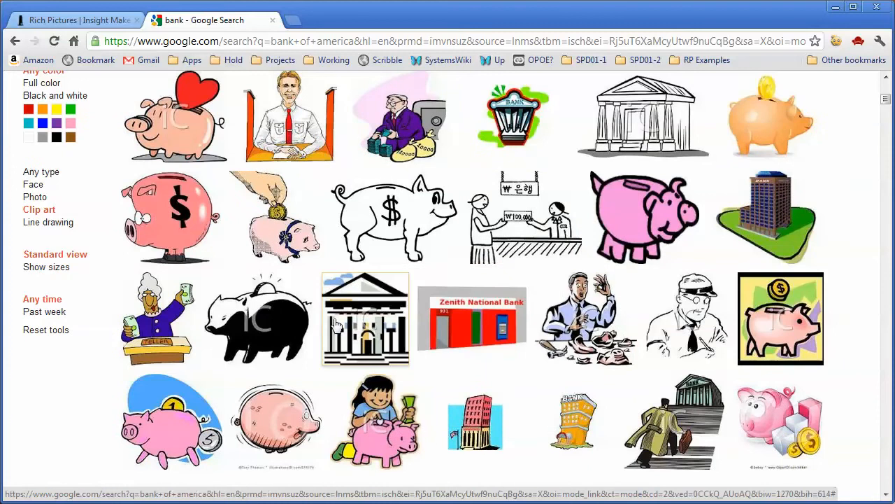
right_click(365, 318)
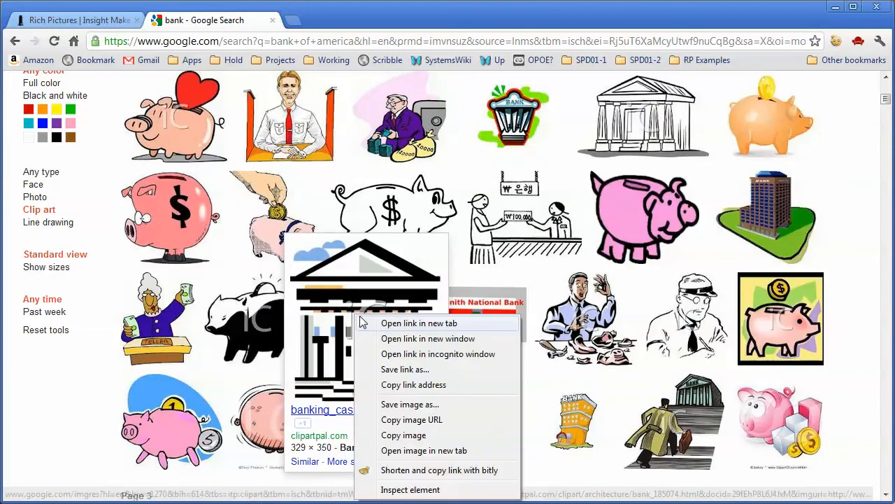
- Open the columned bank building's clipartpal.com result in a new tab and bring up the image's options
click(419, 323)
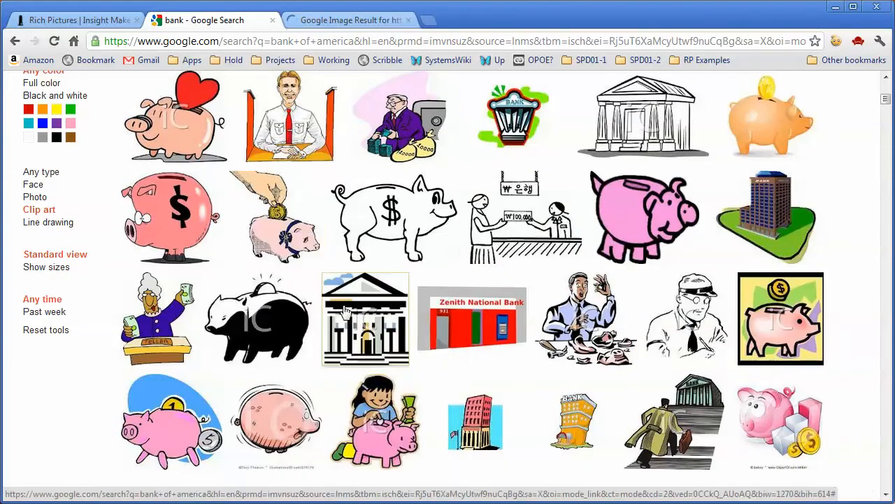
mouse_move(350, 173)
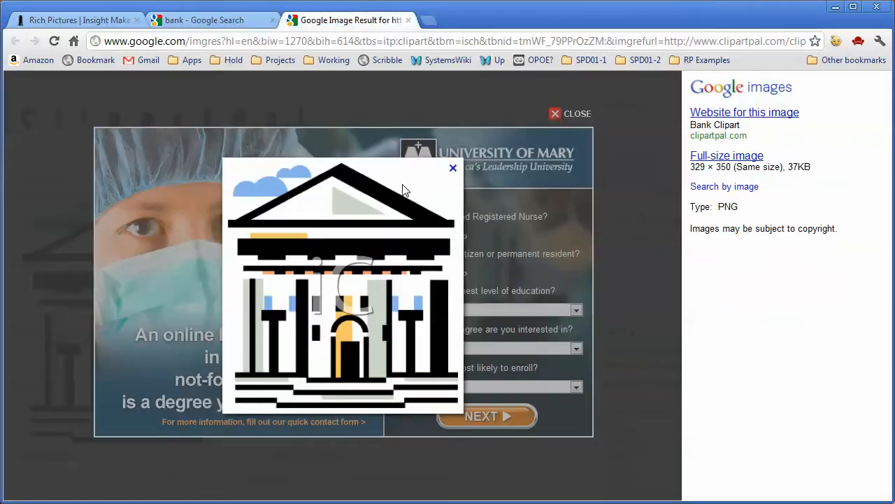
mouse_move(343, 252)
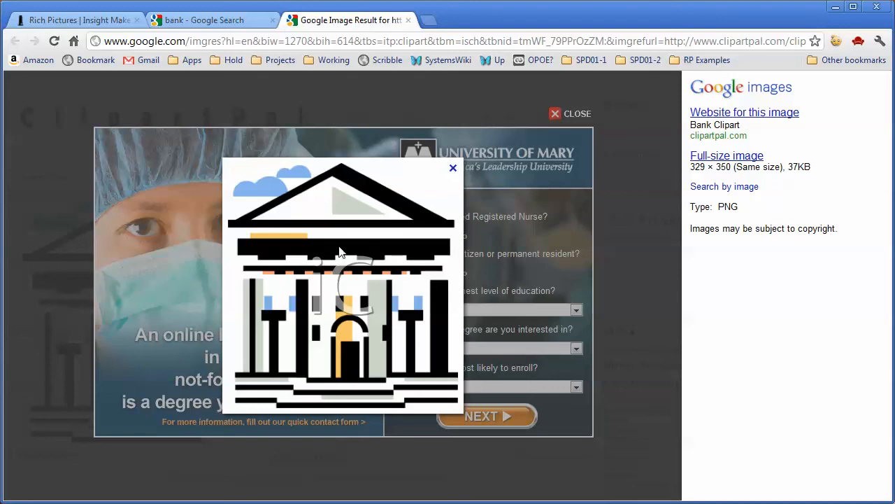
mouse_move(366, 271)
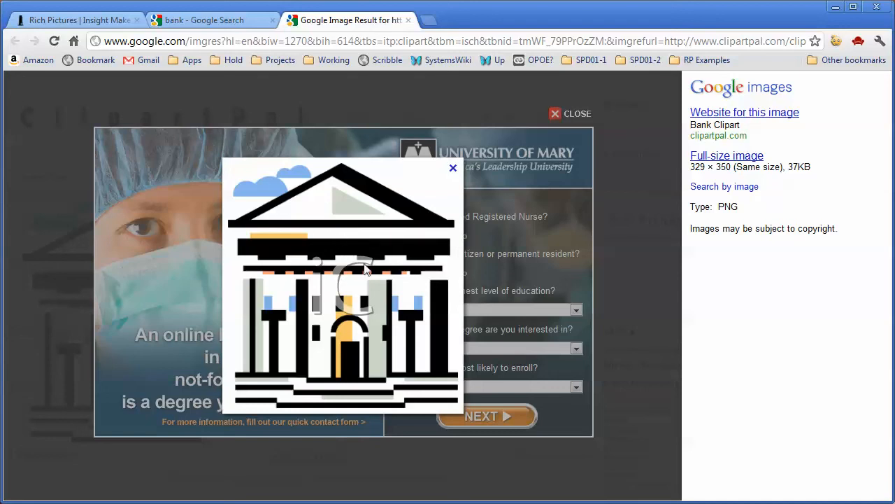
right_click(364, 269)
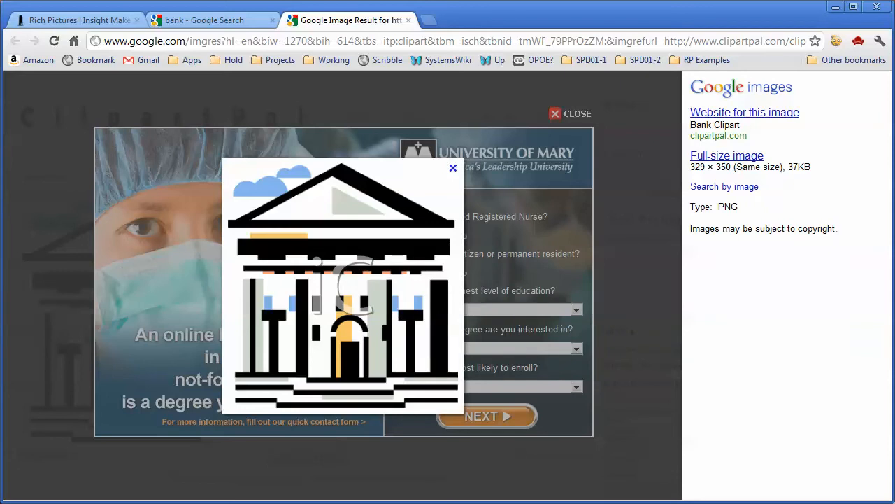
- Set the picture's Displayed Image to the bank clip art URL ending g_cash_185074_tnb.png
click(77, 19)
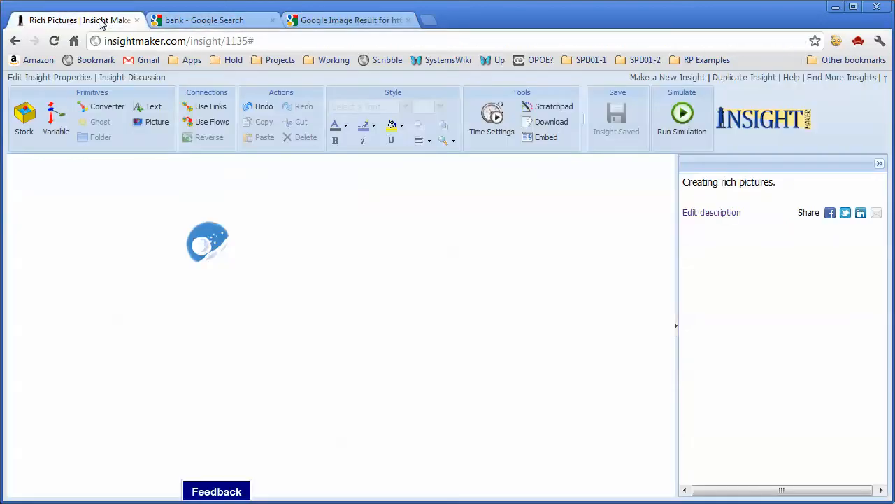
click(208, 243)
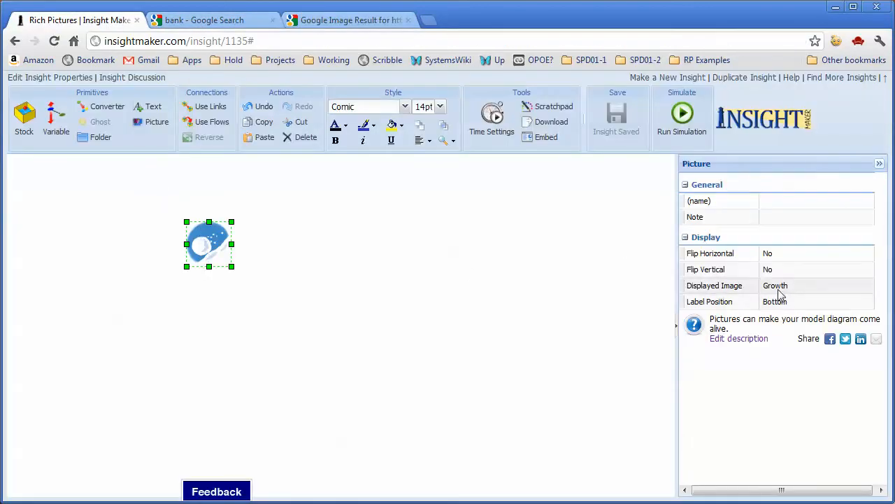
click(815, 286)
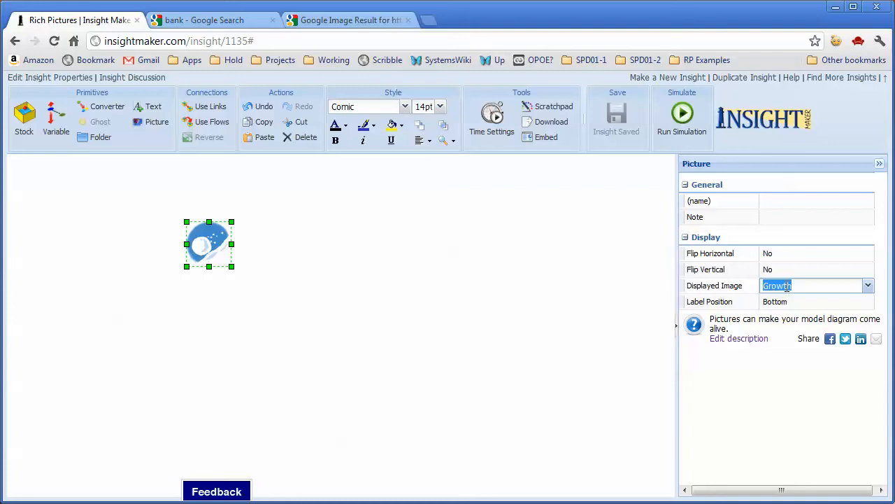
text(g_cash_185074_tnb.png)
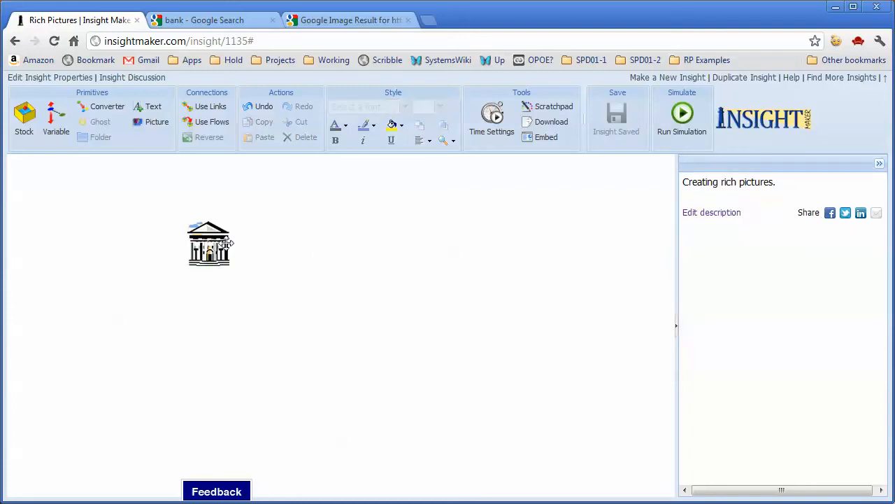
click(209, 244)
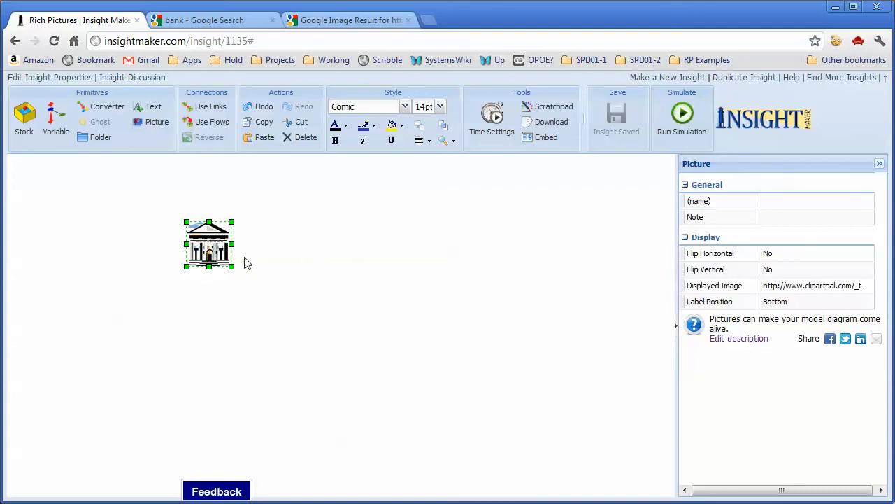
mouse_move(755, 198)
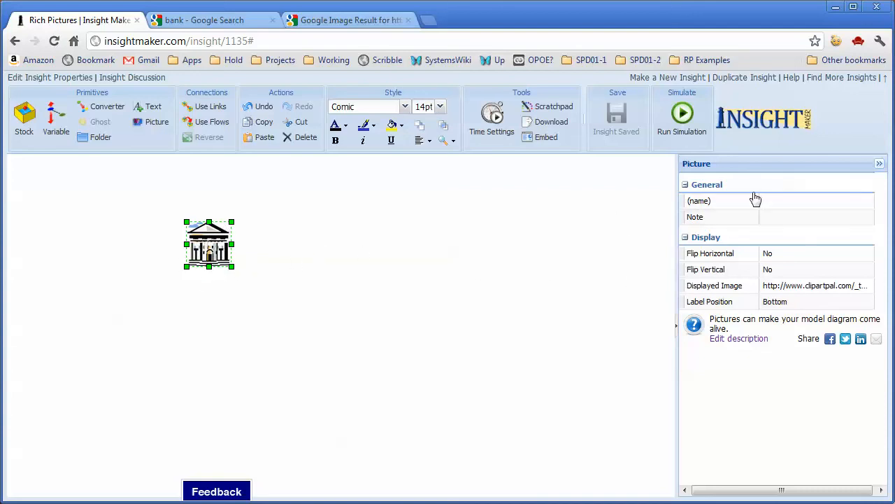
- Name the bank picture 'Savings Bank' and drag a corner to enlarge it
click(816, 200)
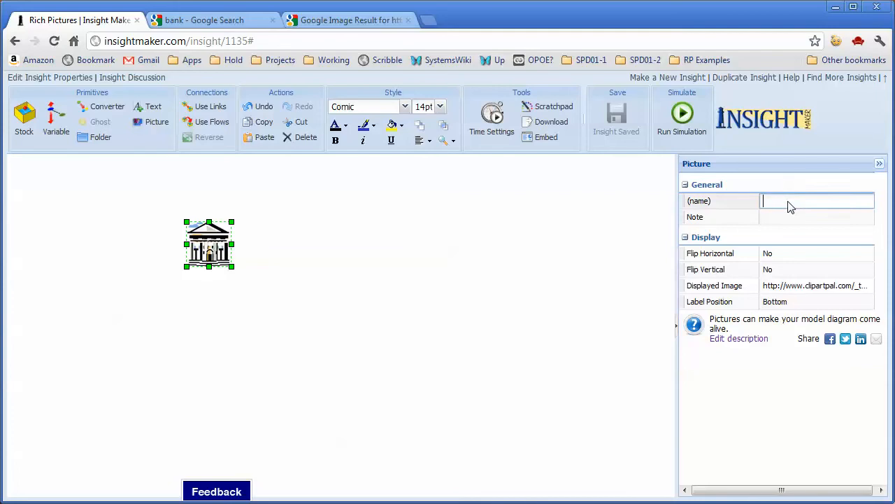
text(Sav)
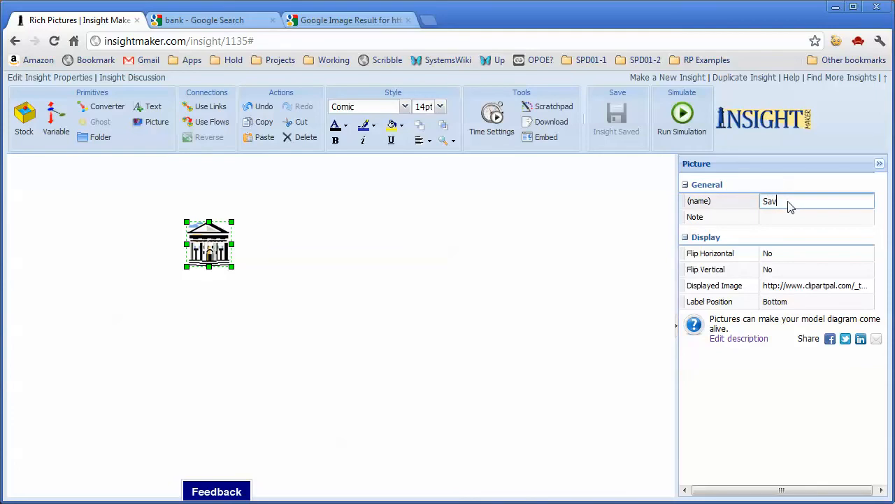
key(Backspace)
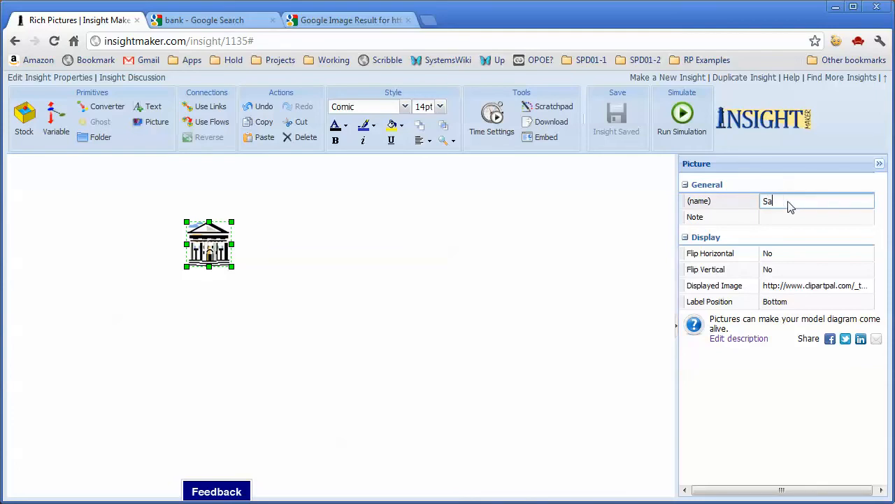
text(vings Bank)
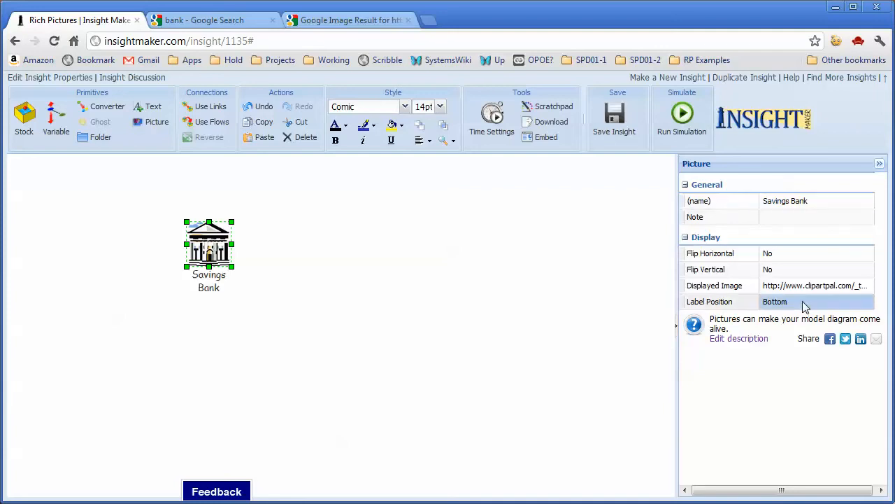
click(815, 302)
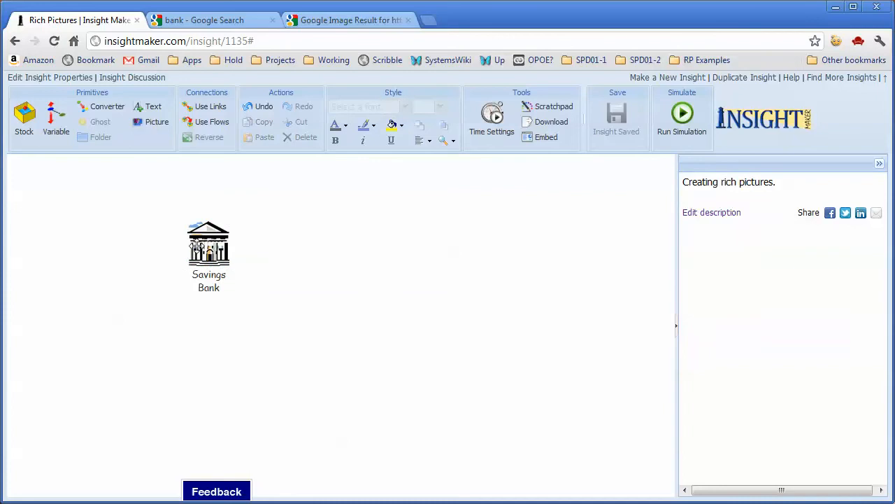
click(208, 244)
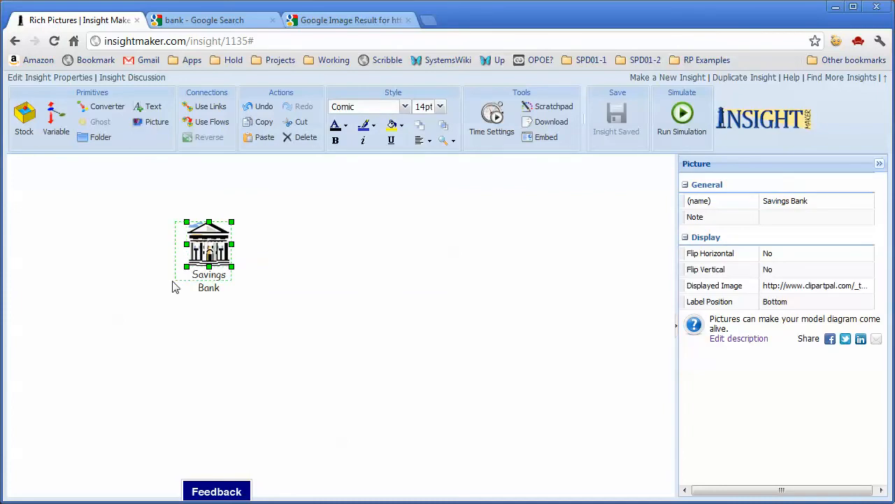
drag(232, 268, 218, 318)
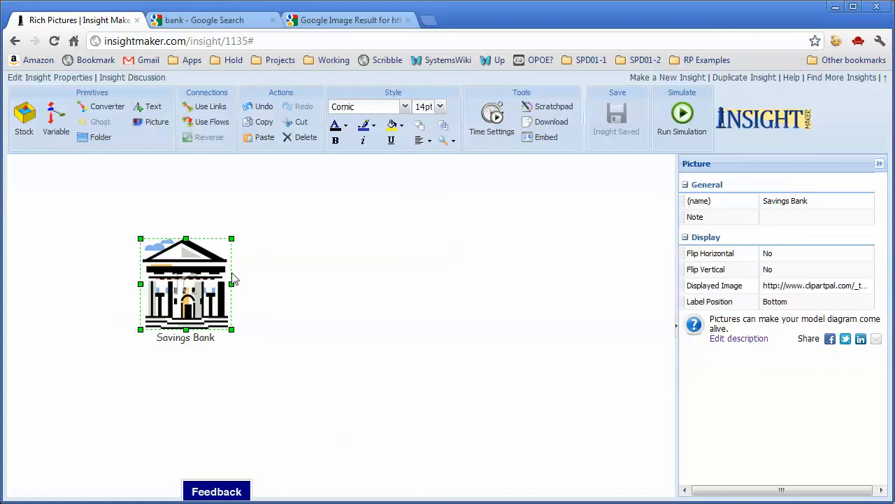
- Give the Savings Bank picture the note 'This is where my money is kept.'
click(817, 216)
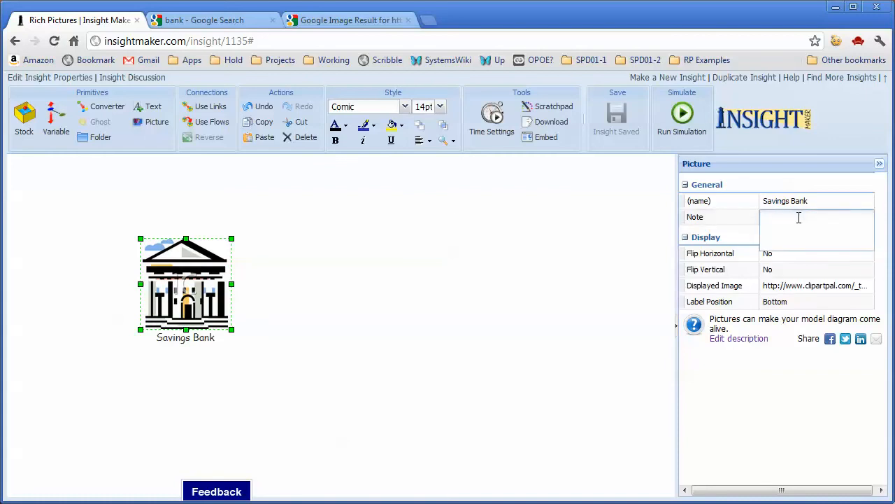
text(This is wh)
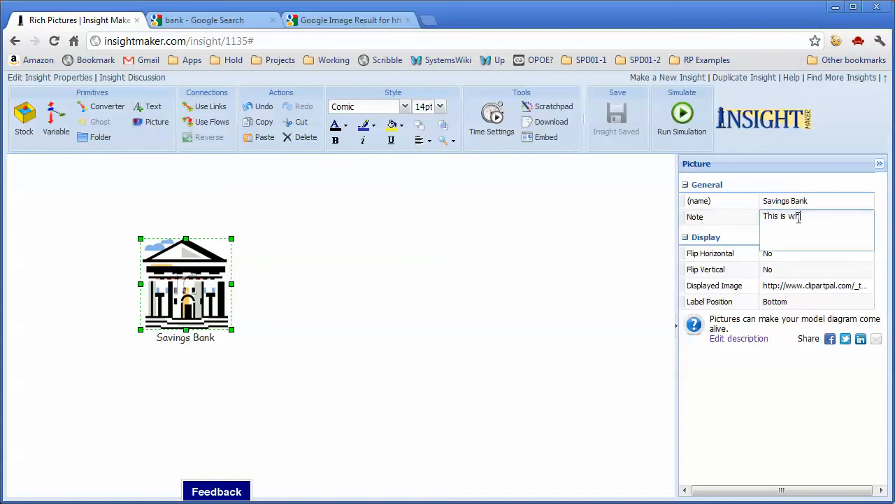
text(ee)
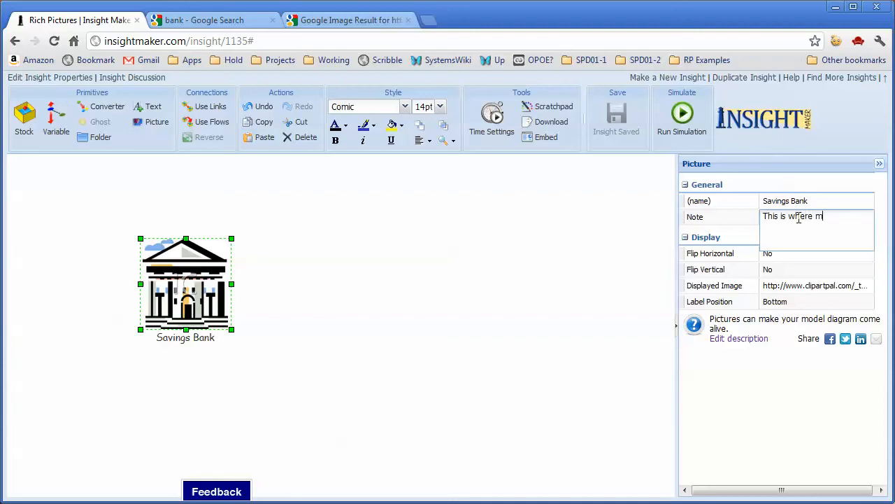
text(y money)
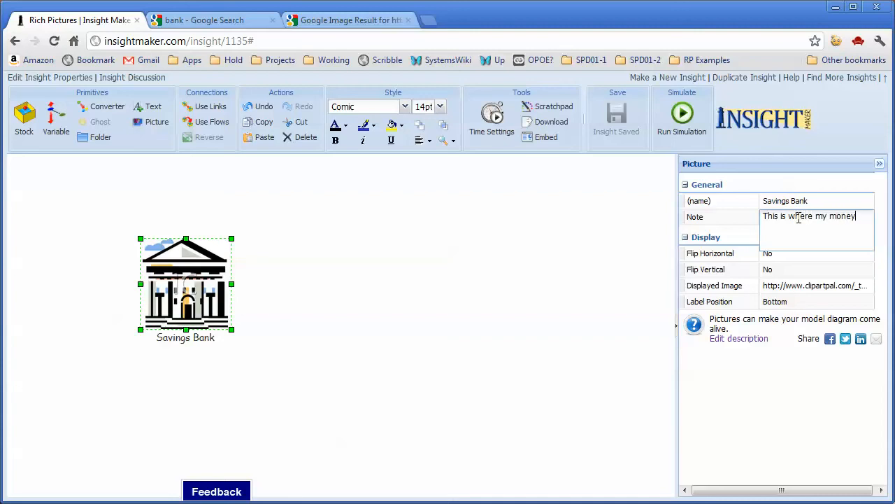
text(is kept.)
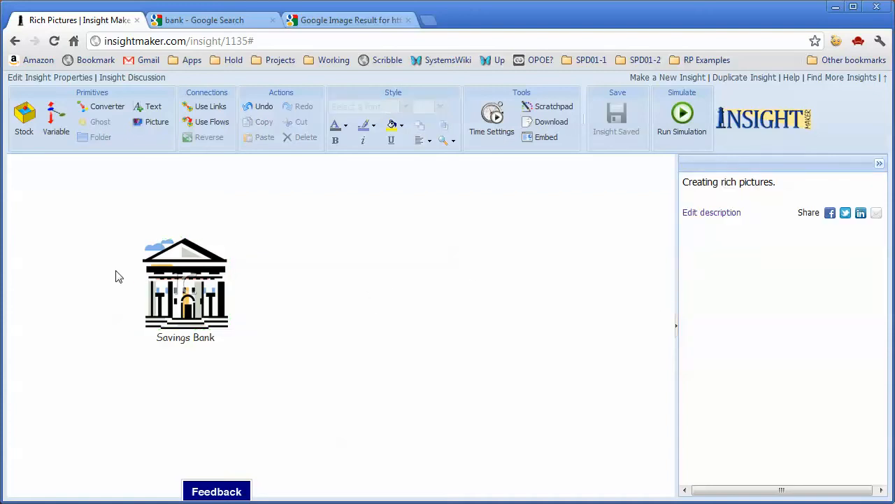
mouse_move(196, 260)
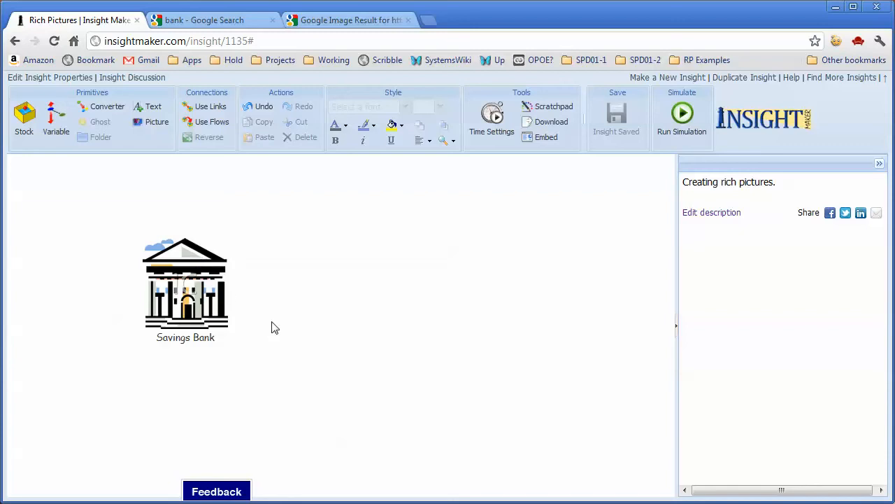
mouse_move(371, 296)
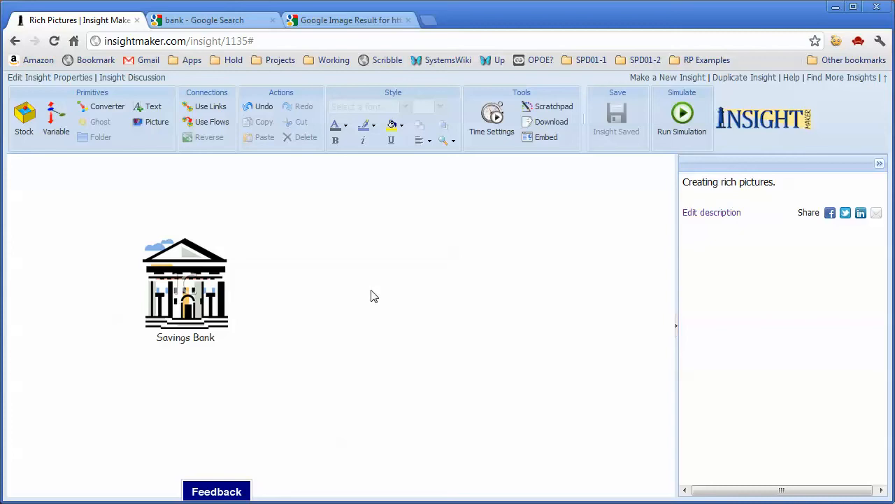
mouse_move(191, 294)
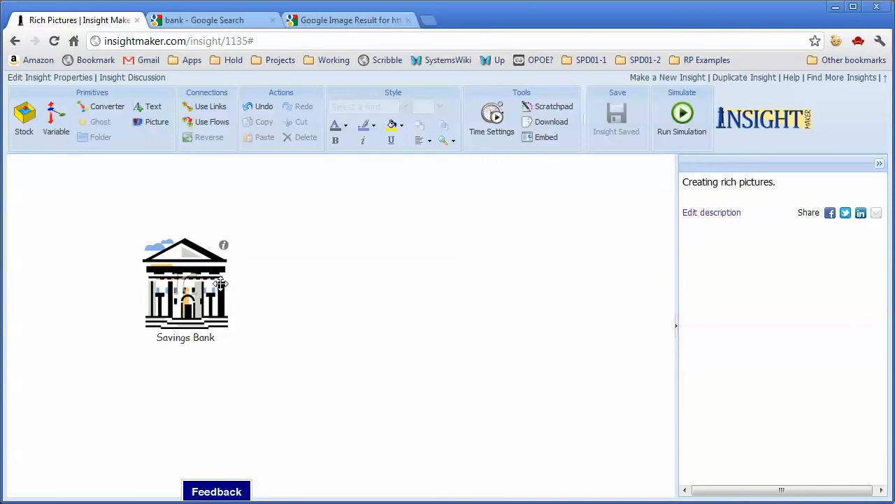
mouse_move(221, 224)
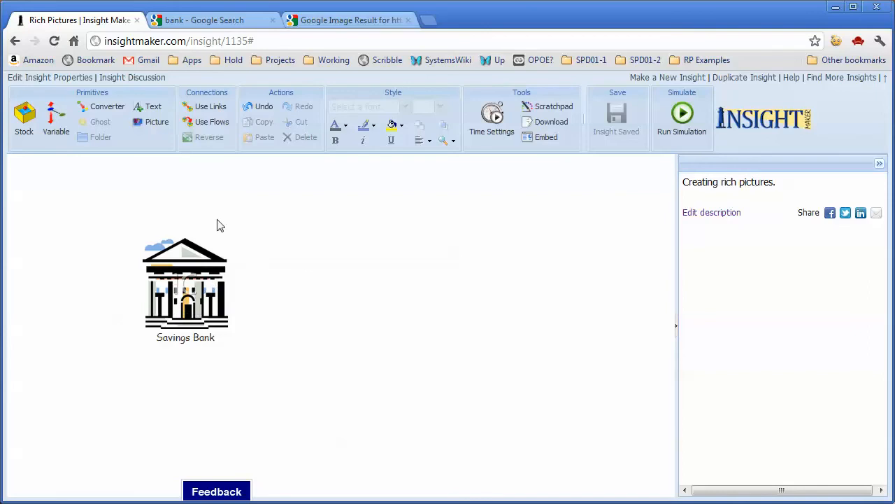
mouse_move(213, 275)
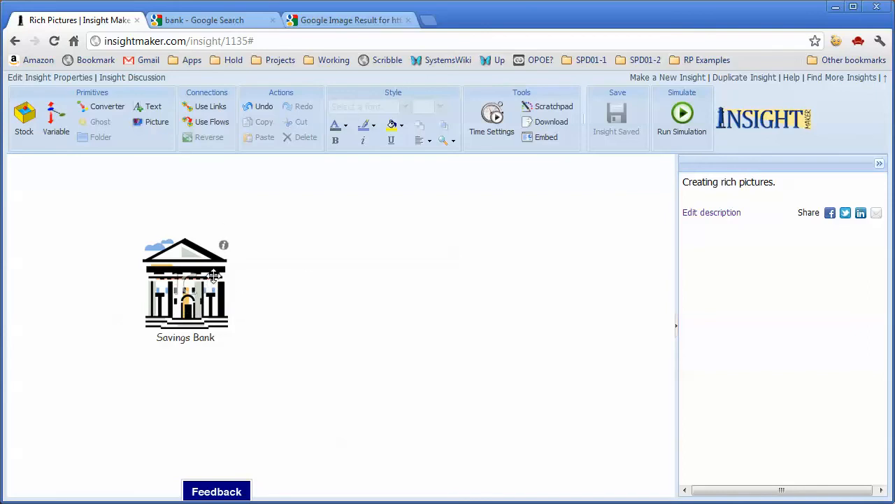
- Close the bank result tab, open the red percent clip art's result page, and copy its address
click(350, 19)
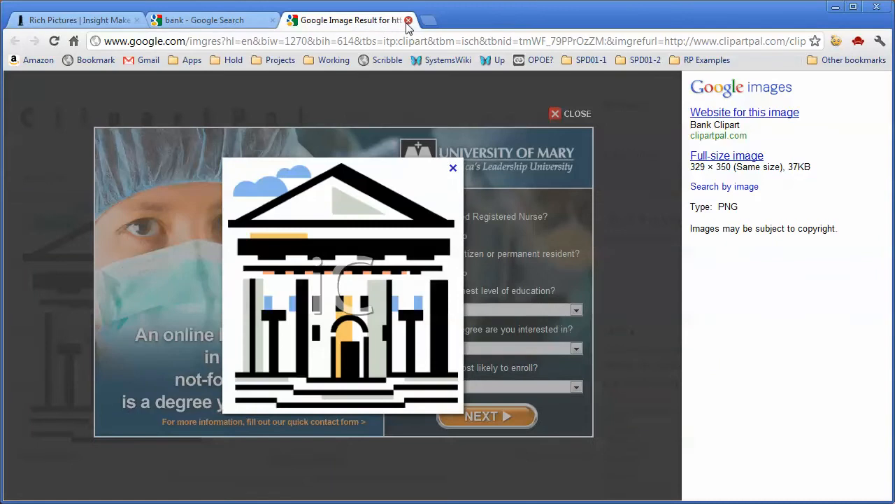
click(408, 19)
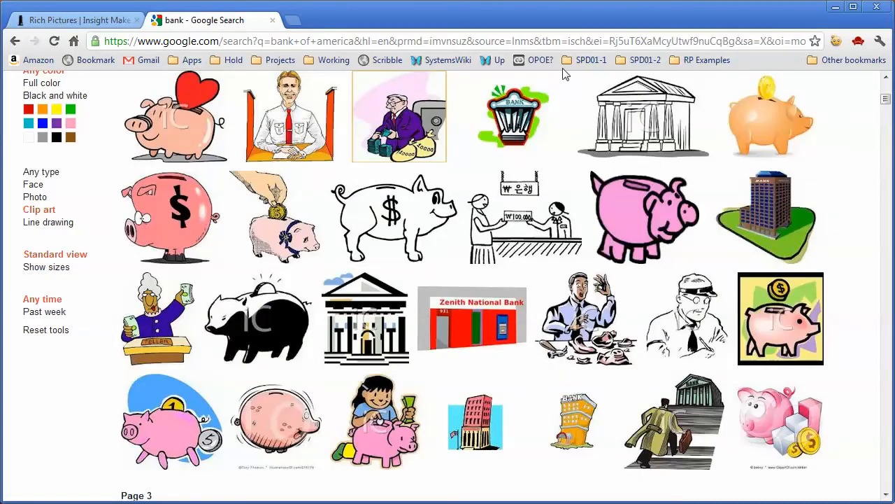
scroll(up, 3)
text(percent)
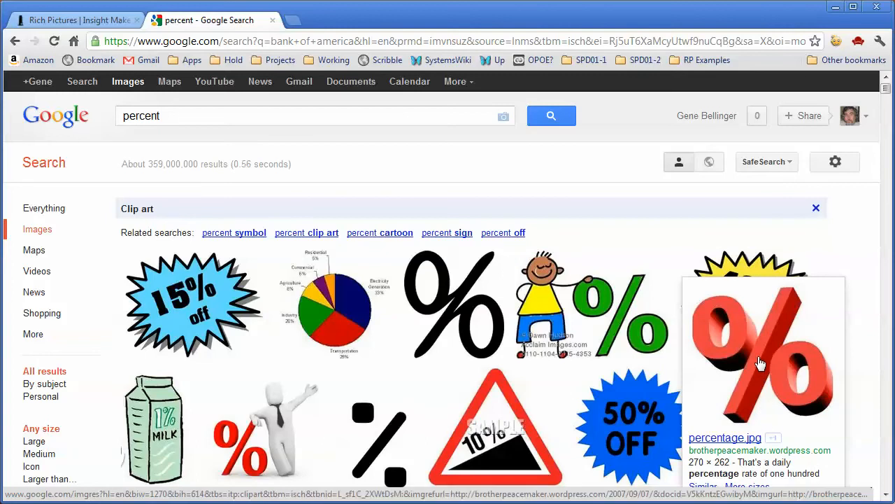
right_click(762, 363)
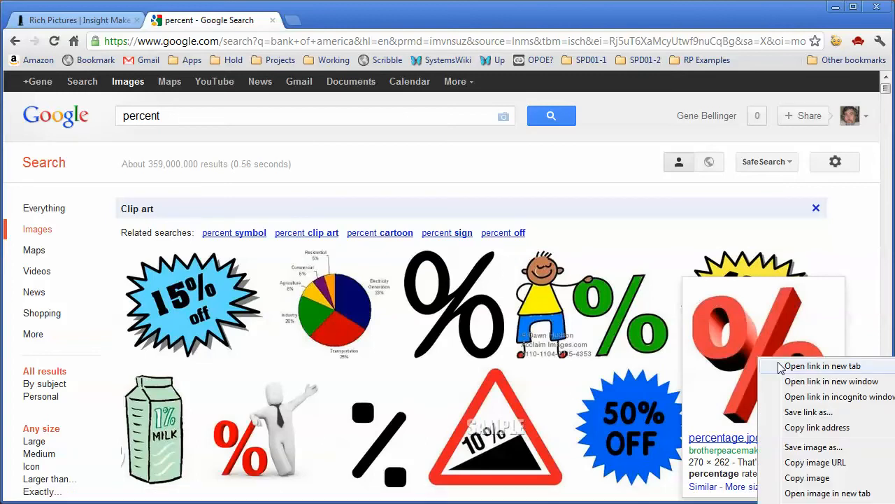
click(823, 366)
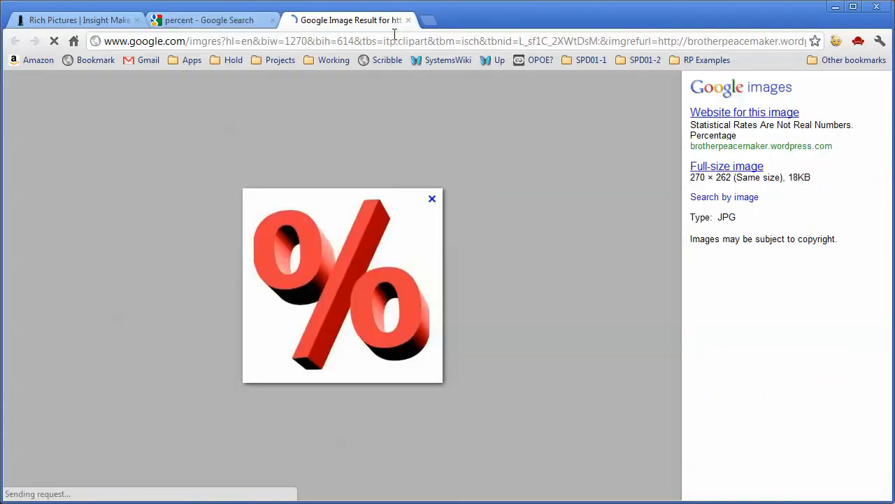
right_click(342, 280)
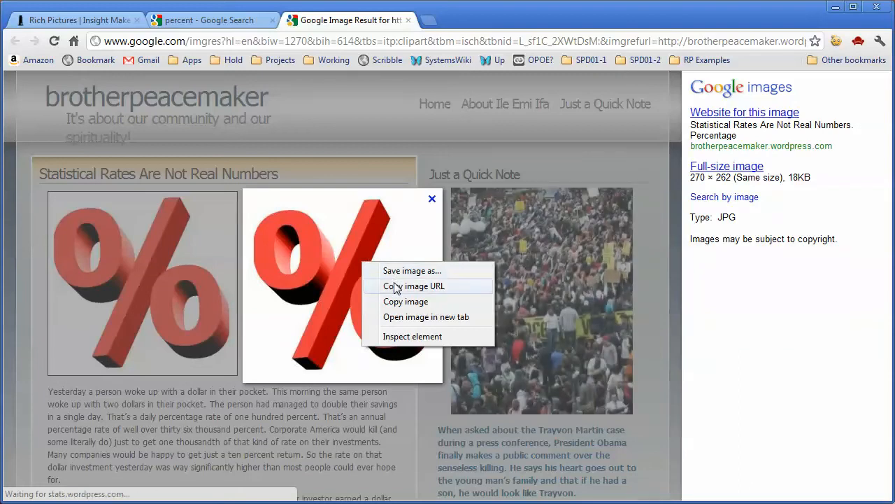
click(77, 20)
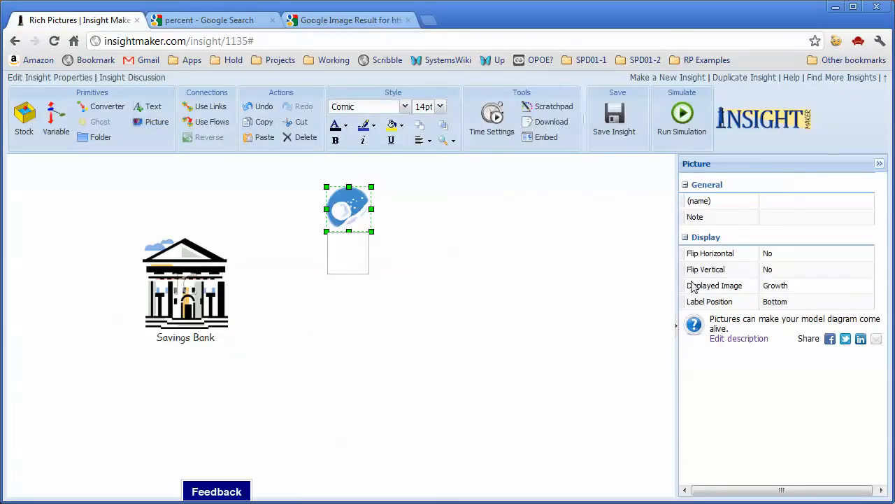
- Name the second picture 'Interest Rate' in its properties
click(614, 119)
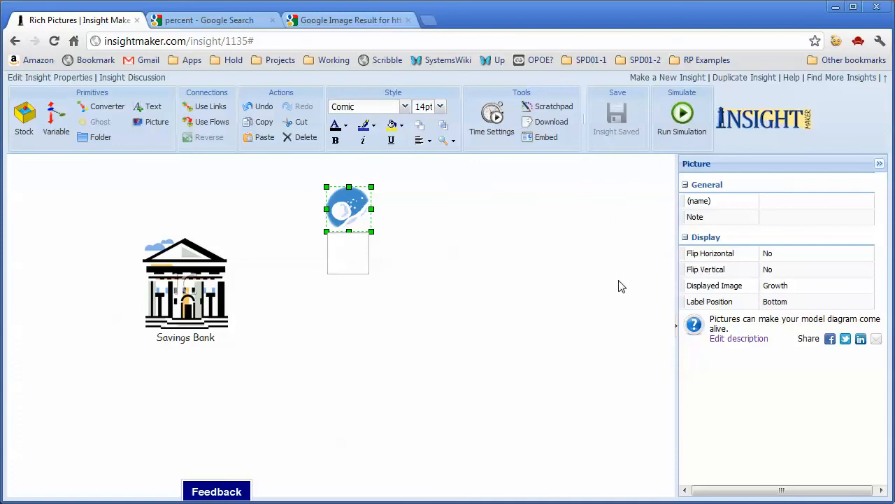
text(Interest)
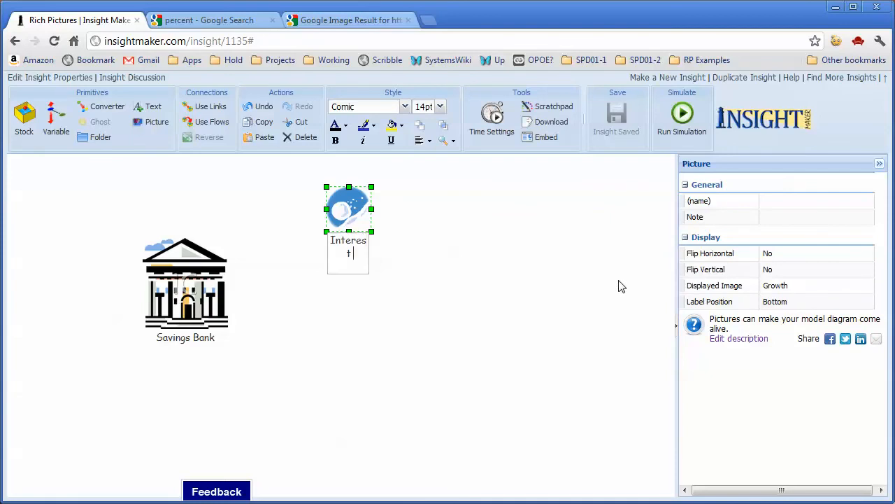
text(Rate)
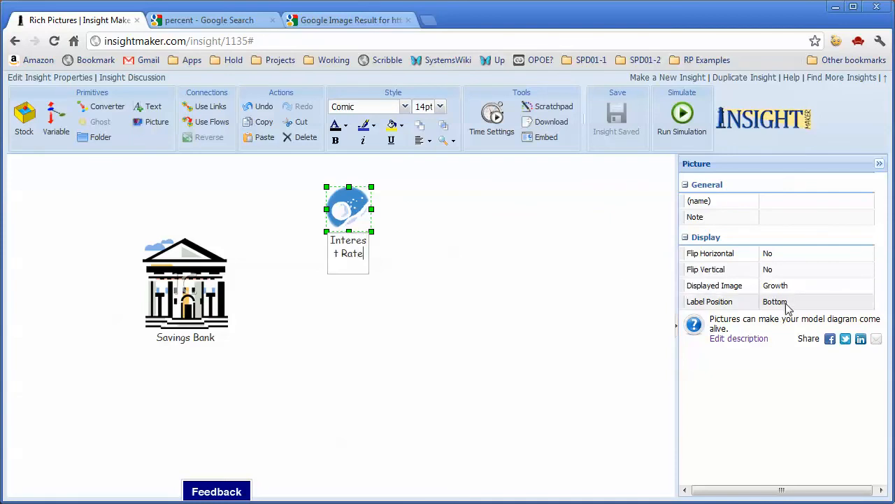
text(Interest Rate)
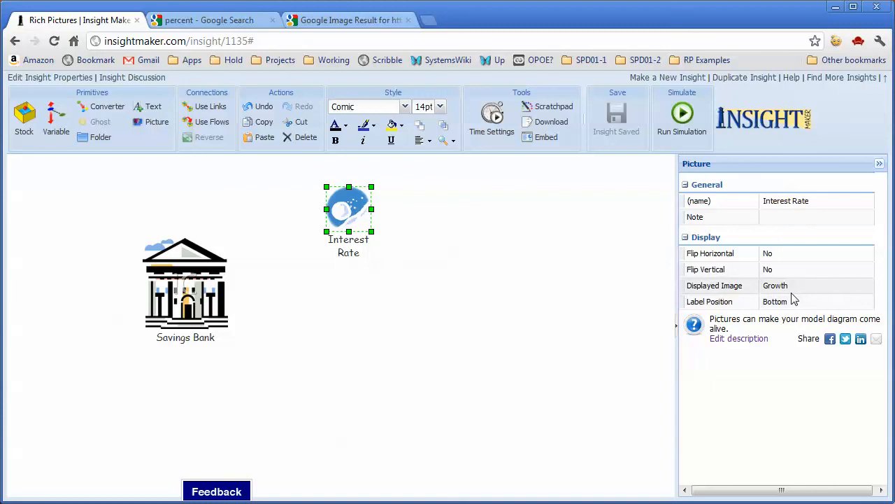
click(817, 286)
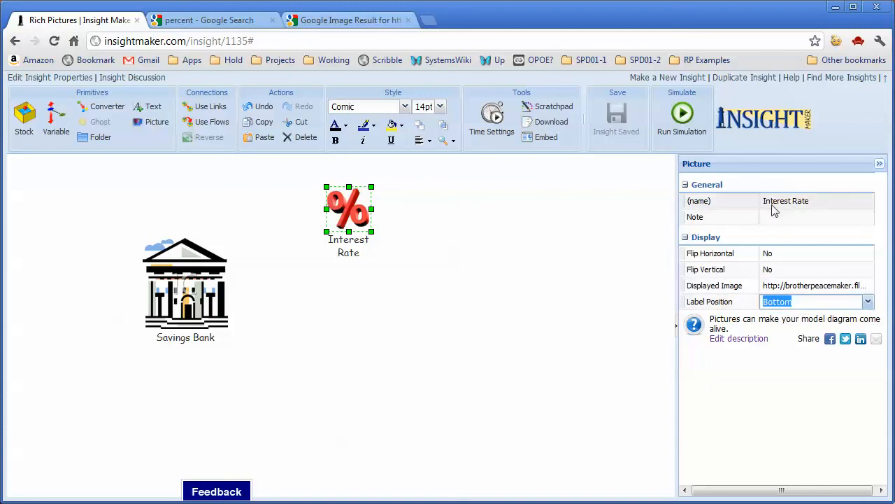
- Write the note 'This is the rate at which I get interest on my money.' for Interest Rate
click(817, 221)
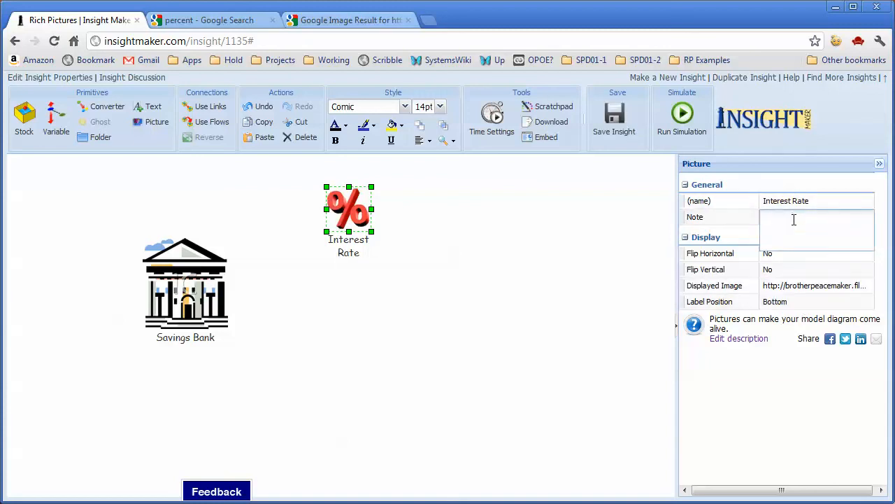
text(This is the rate at which I get inte)
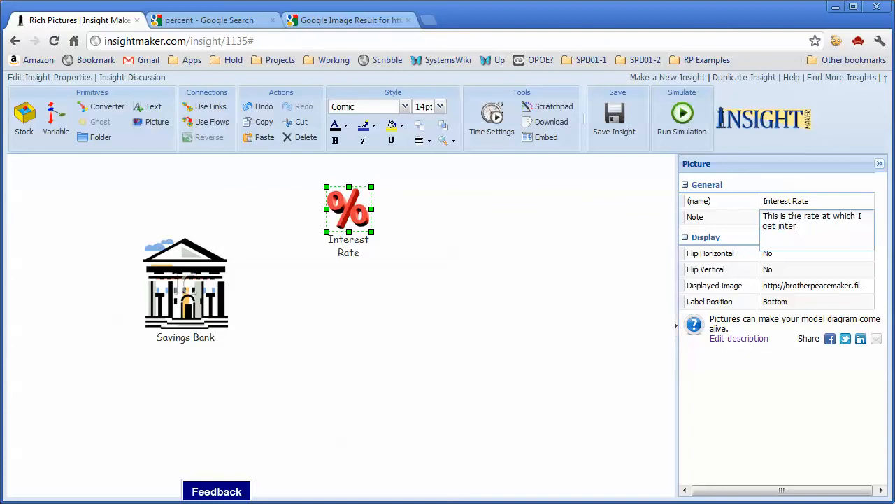
text(rest on)
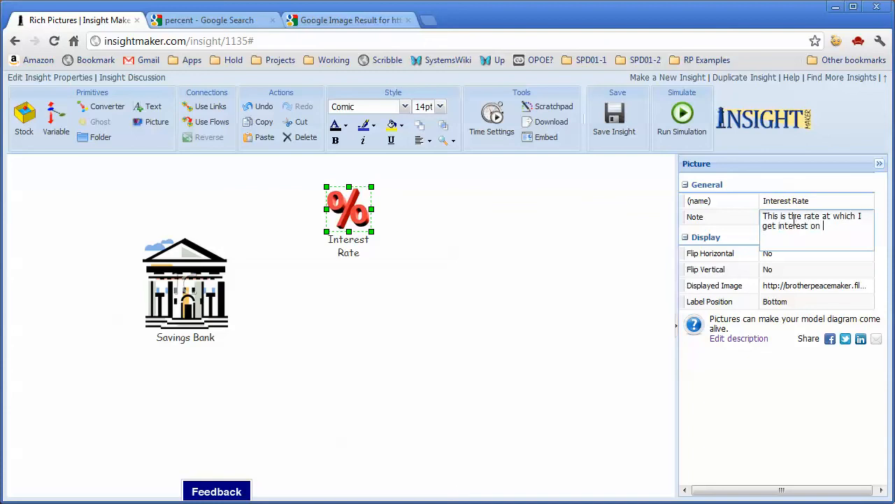
text(my)
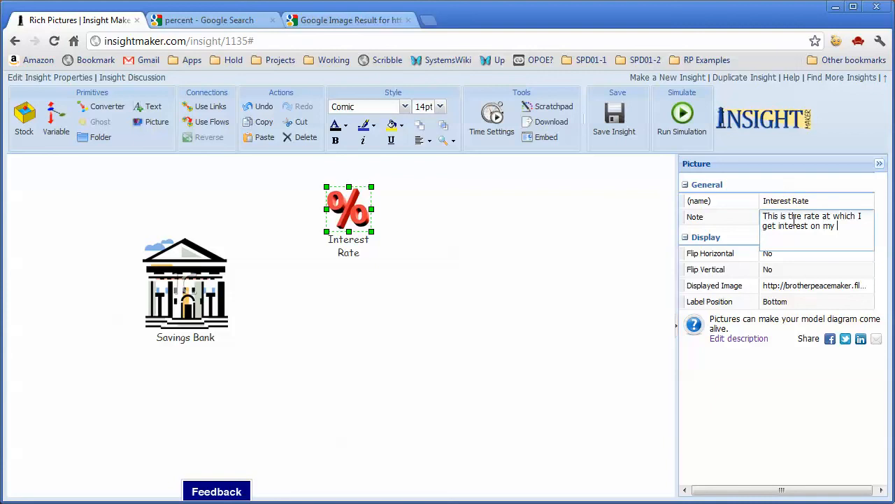
text(money.)
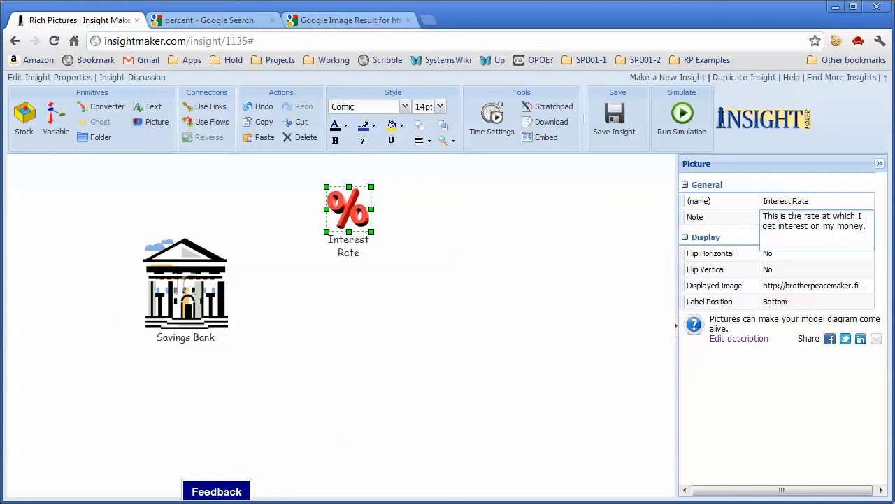
click(425, 202)
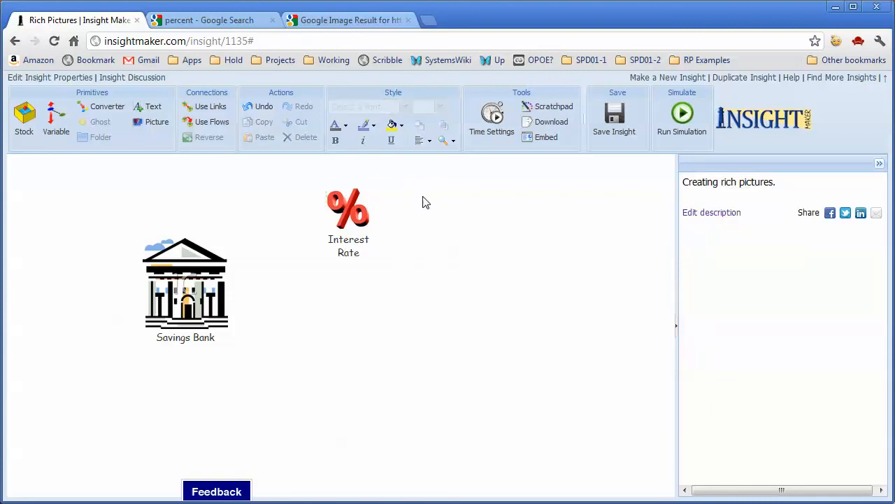
- Save the rich picture and close the leftover percent image result tab
click(615, 131)
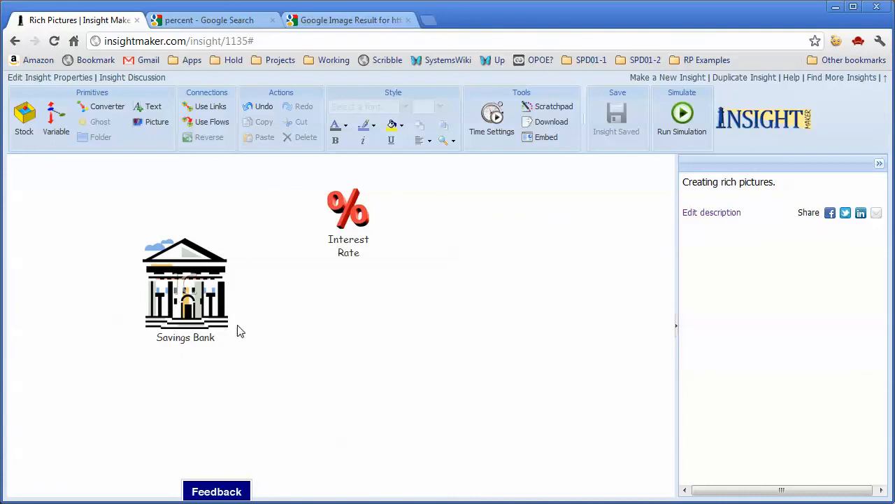
mouse_move(203, 297)
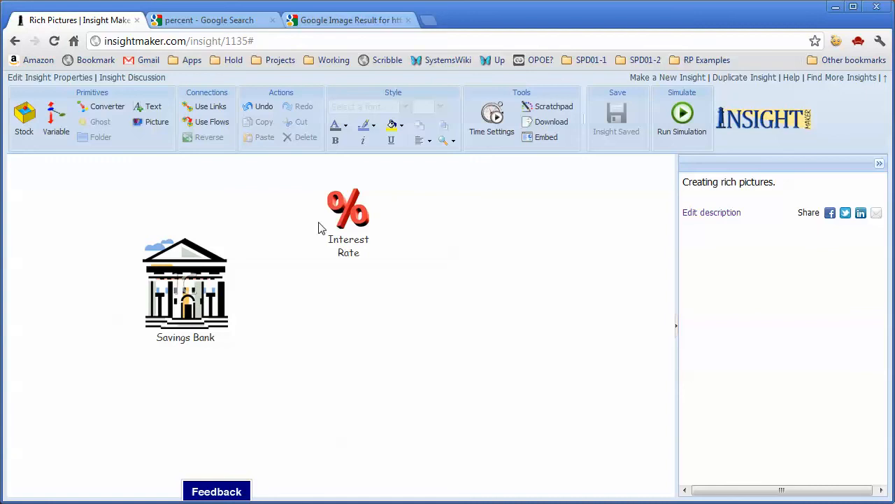
mouse_move(530, 406)
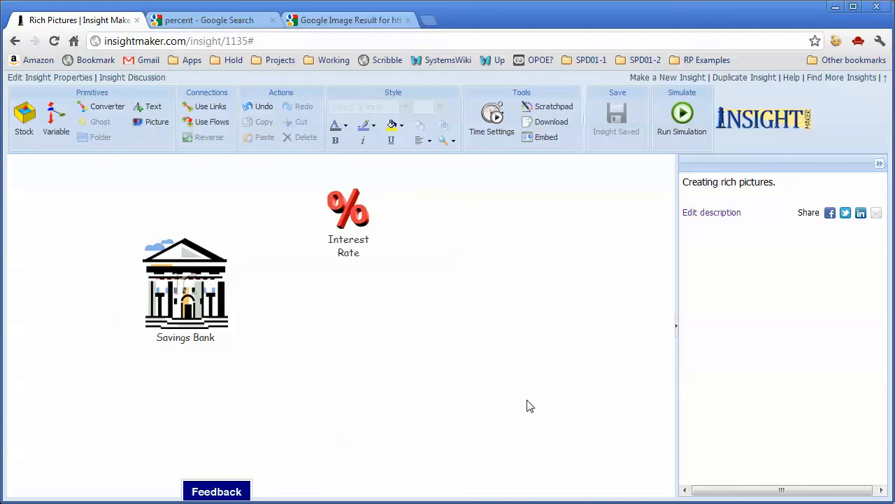
mouse_move(336, 330)
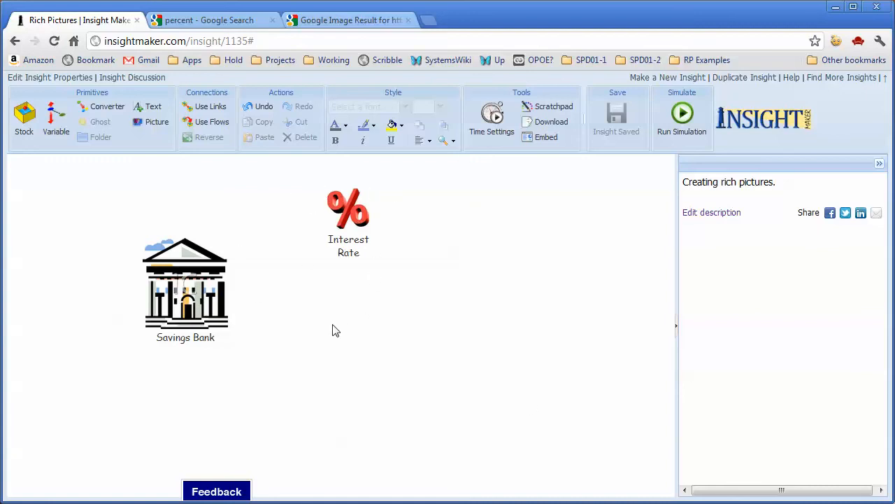
mouse_move(324, 224)
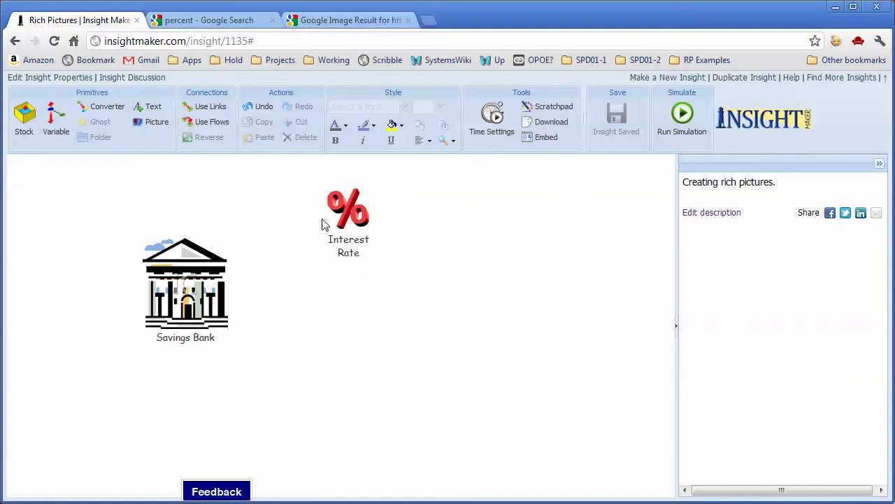
click(408, 20)
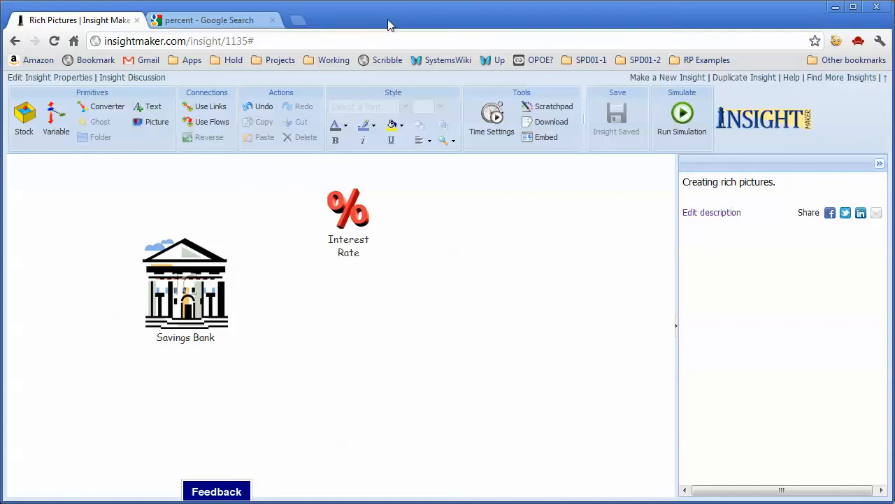
- Search Google Images for money, preview the banknote clip art page, then close it
click(209, 20)
text(mone)
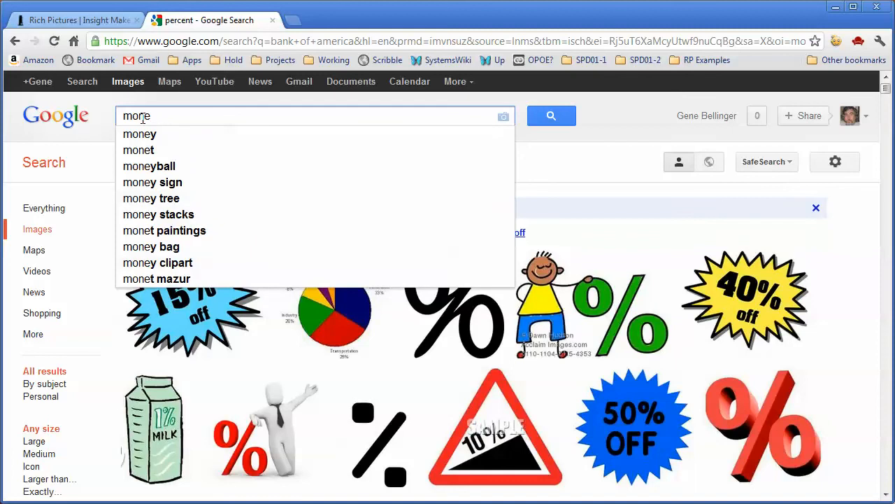
click(139, 134)
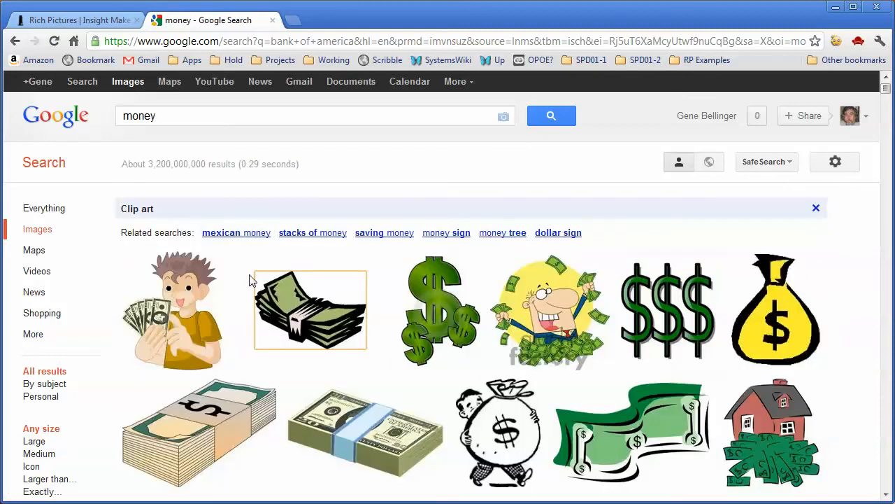
right_click(310, 310)
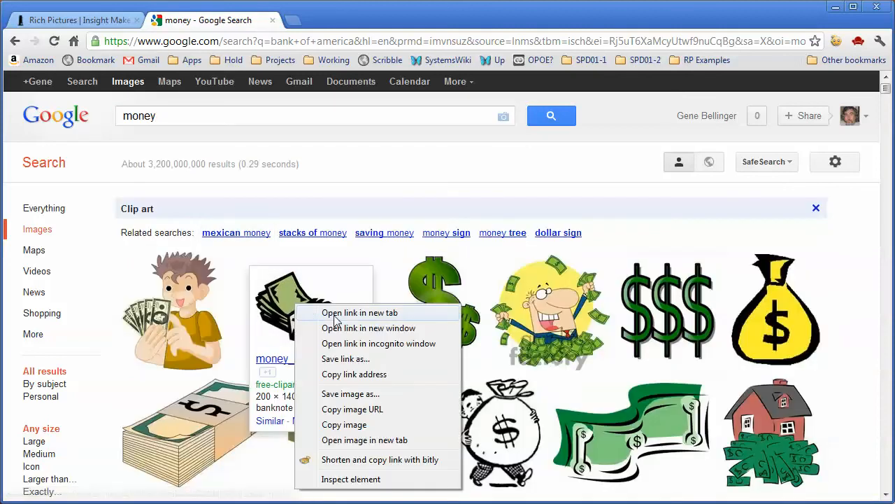
click(360, 313)
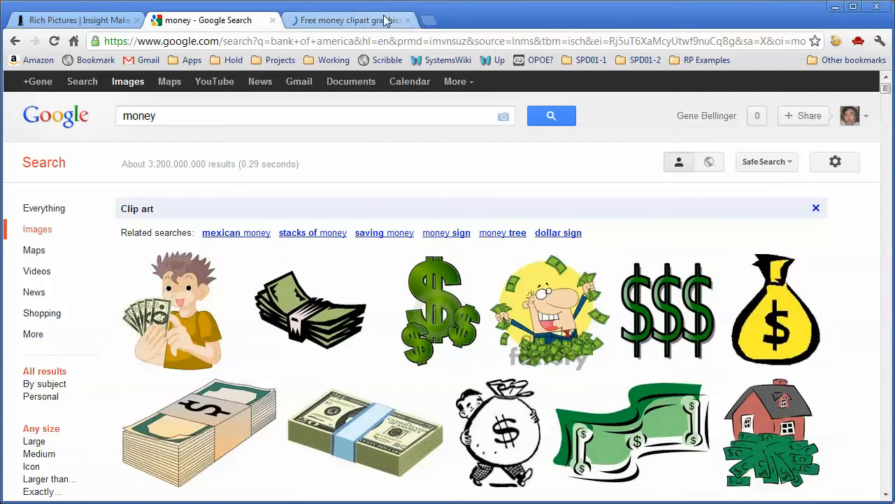
click(350, 20)
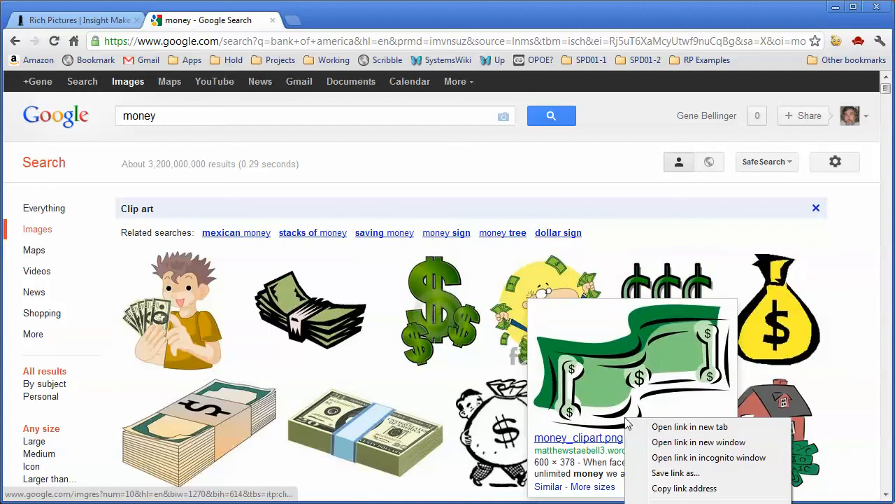
- Open the green dollar bill's result page in its own tab and return to the diagram
click(689, 426)
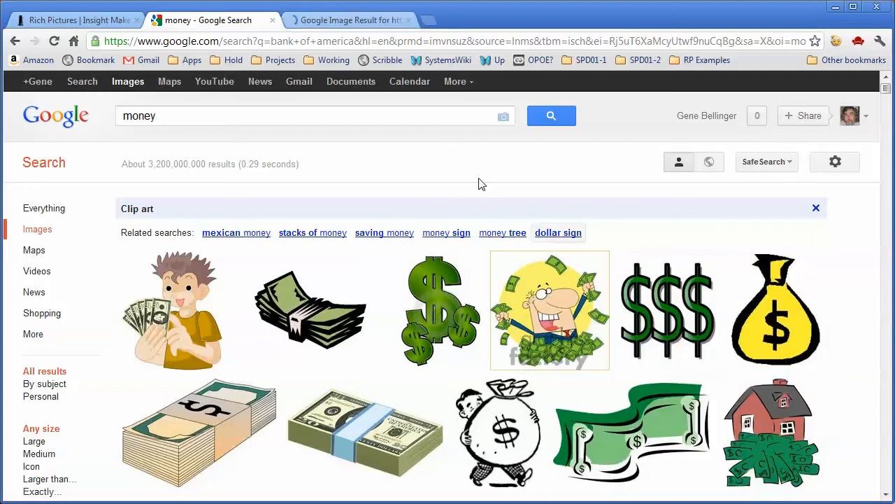
click(631, 434)
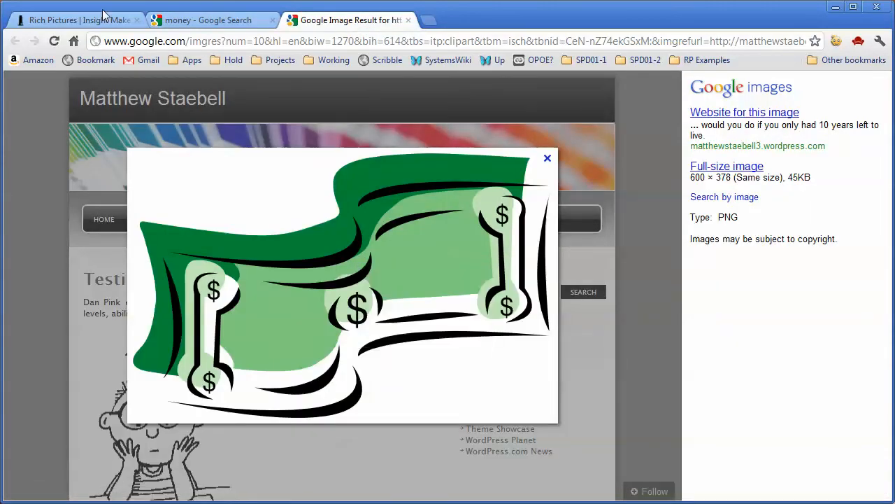
click(77, 20)
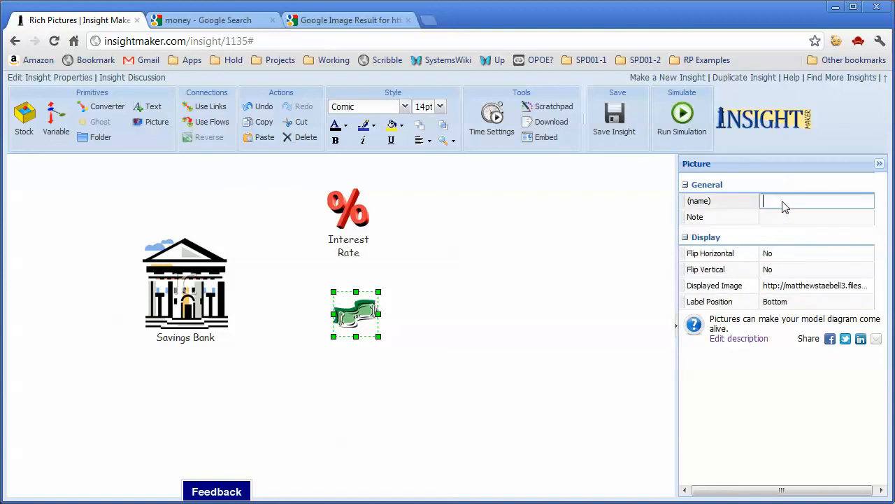
- Name the new dollar-bill picture 'Periodic Interest'
text(In)
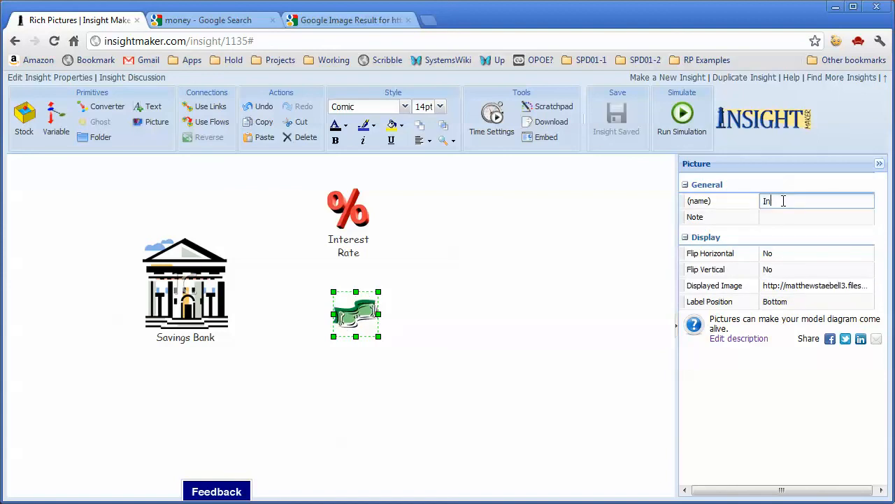
text(Perio)
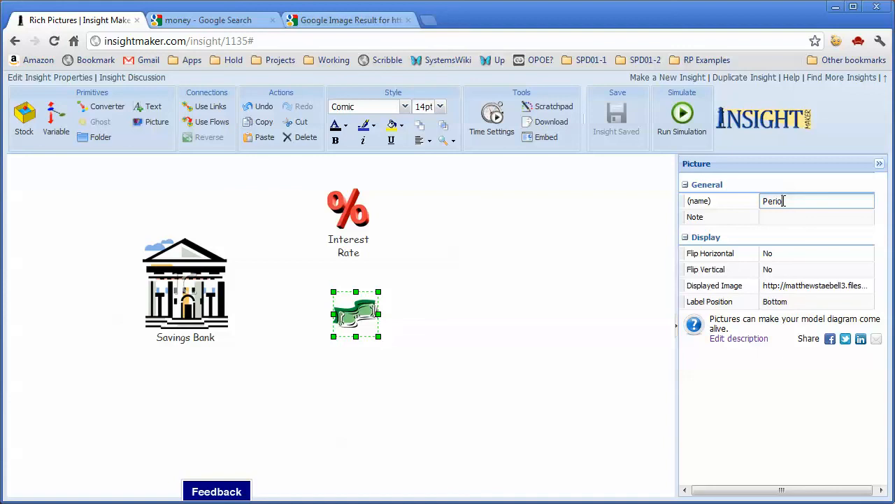
text(dic)
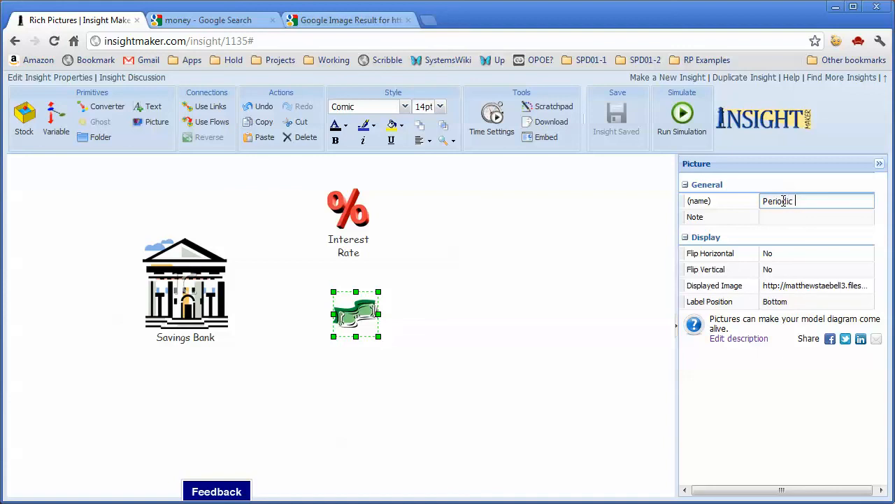
text(Interst)
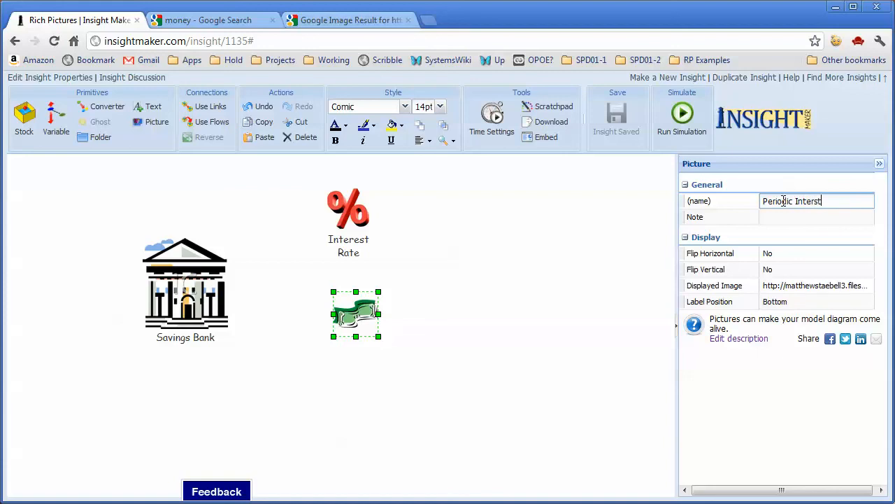
text(=)
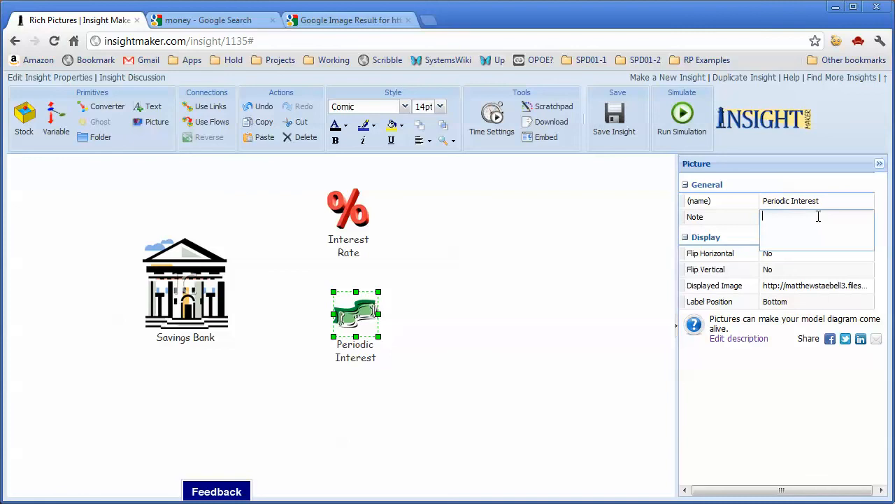
- Add the note 'The interest I get periodically based on the principle and interest' and deselect
click(614, 119)
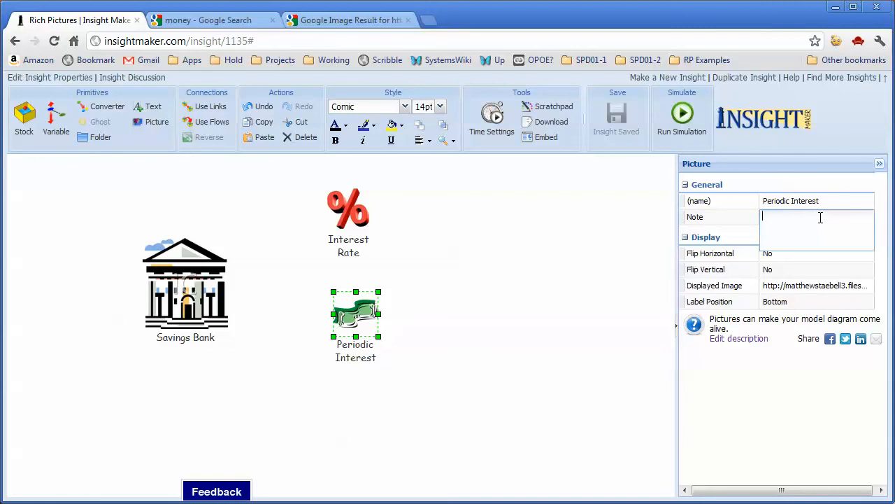
text(The)
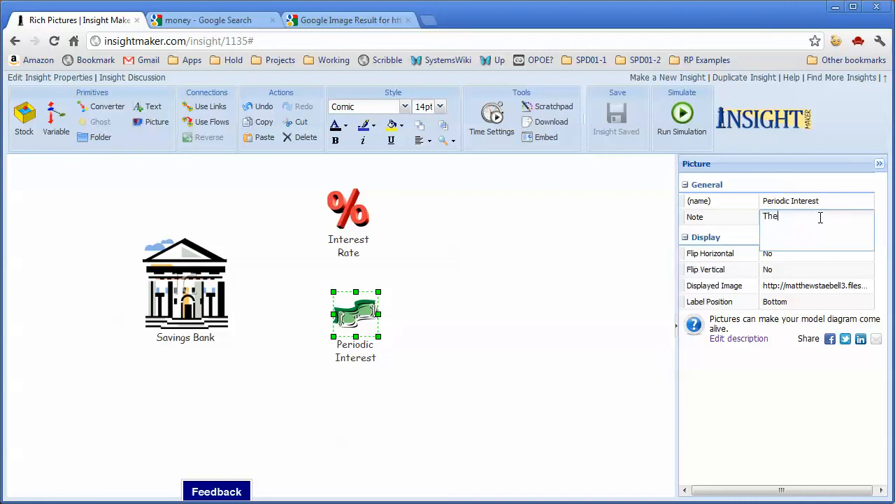
text(inter)
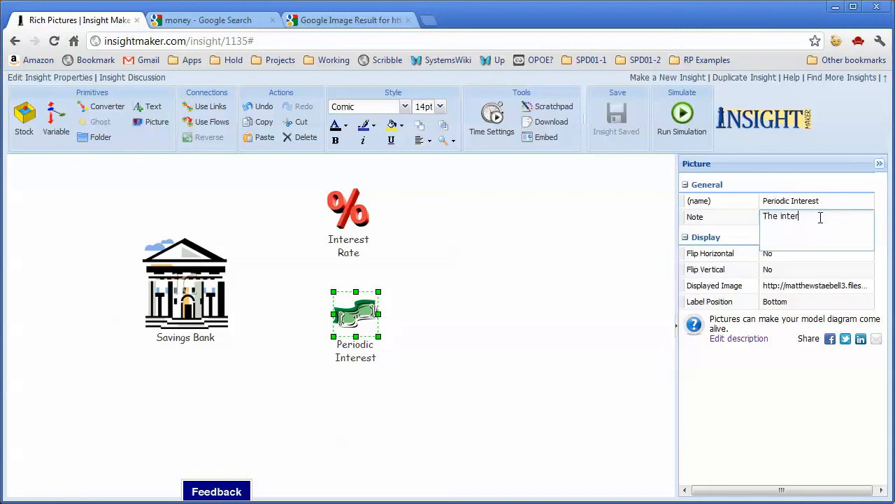
text(e)
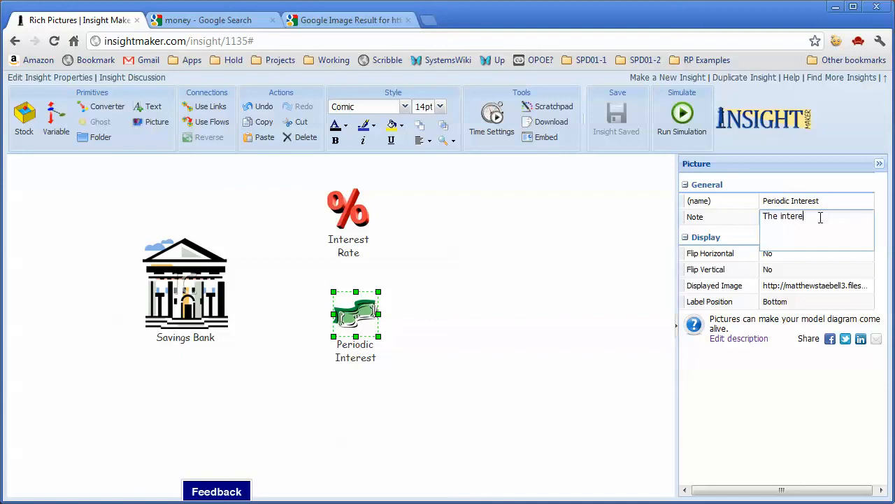
text(st I get)
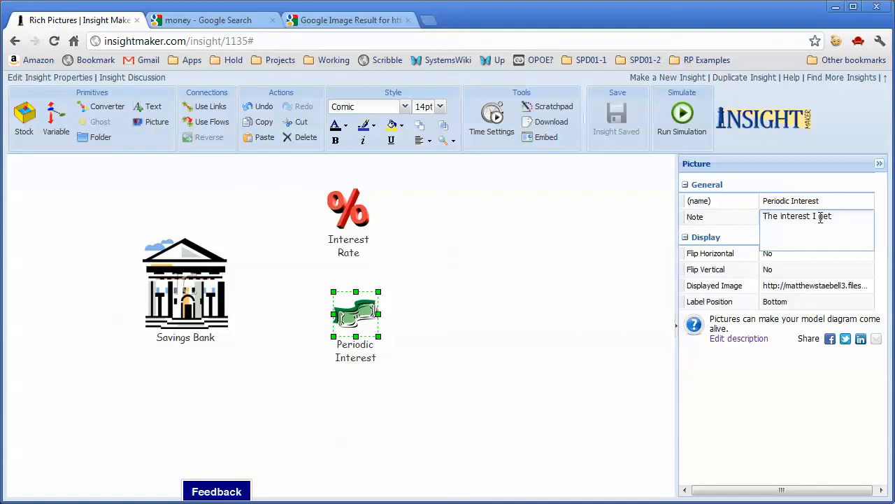
text(periodically bas)
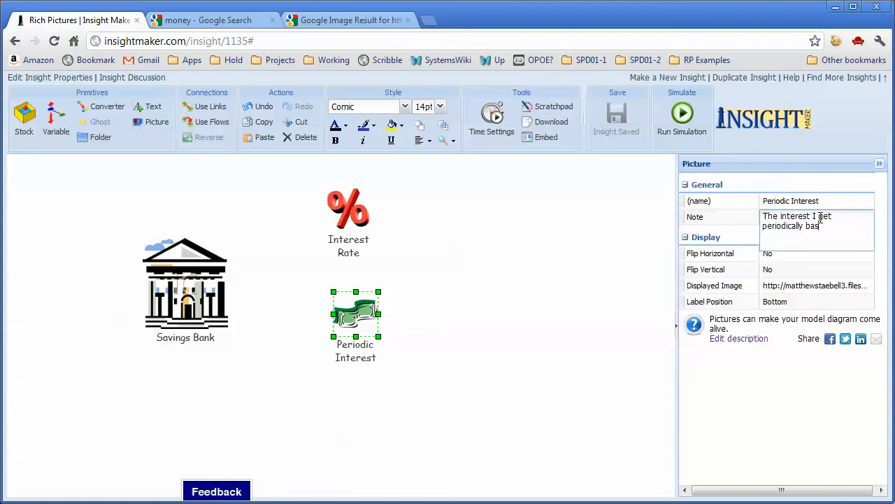
text(ed on the)
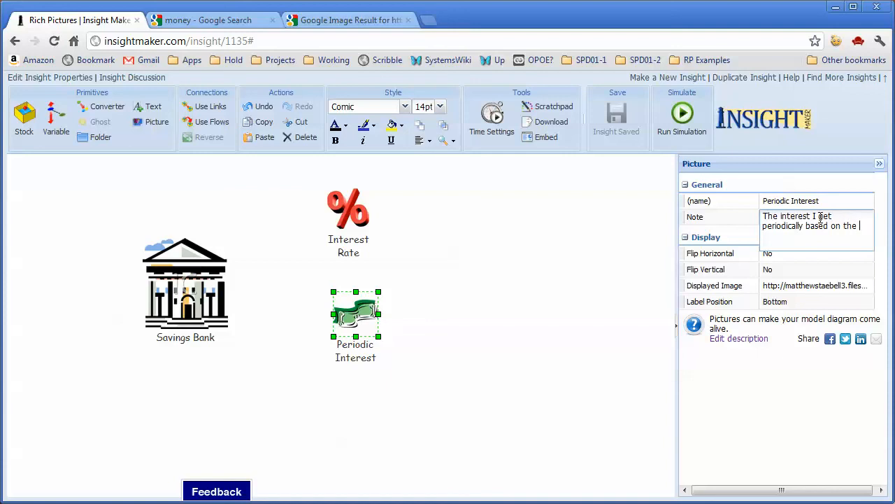
text(principle)
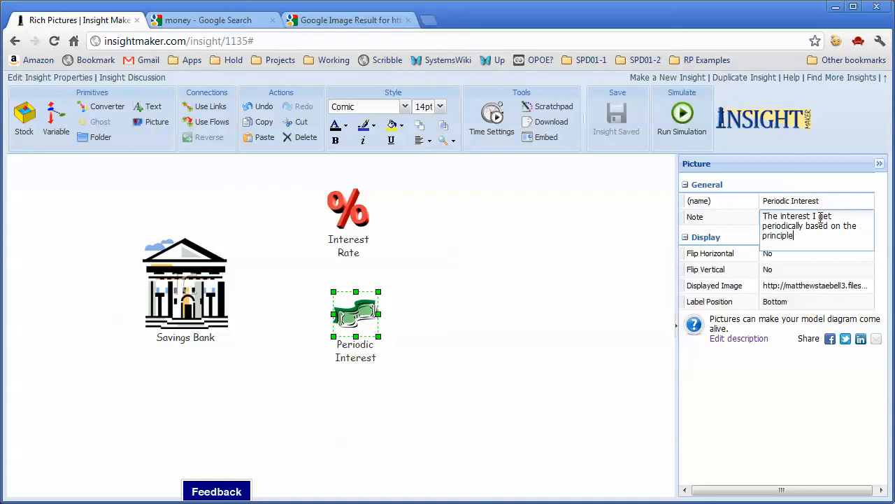
text(and interes)
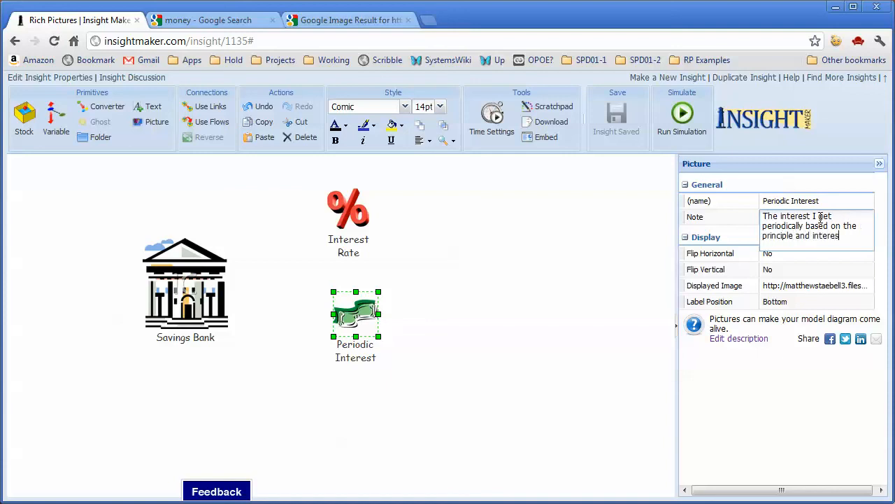
click(430, 318)
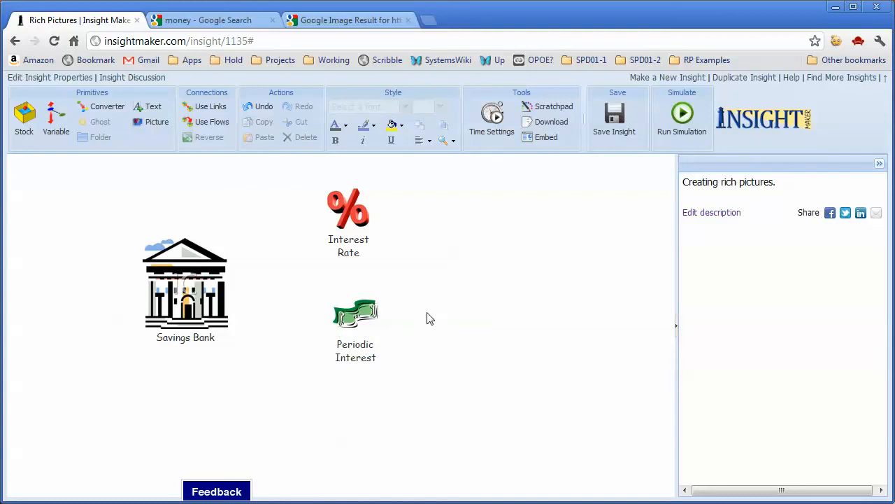
- Drag a corner to enlarge Periodic Interest, then draw a link from Savings Bank into it
click(355, 315)
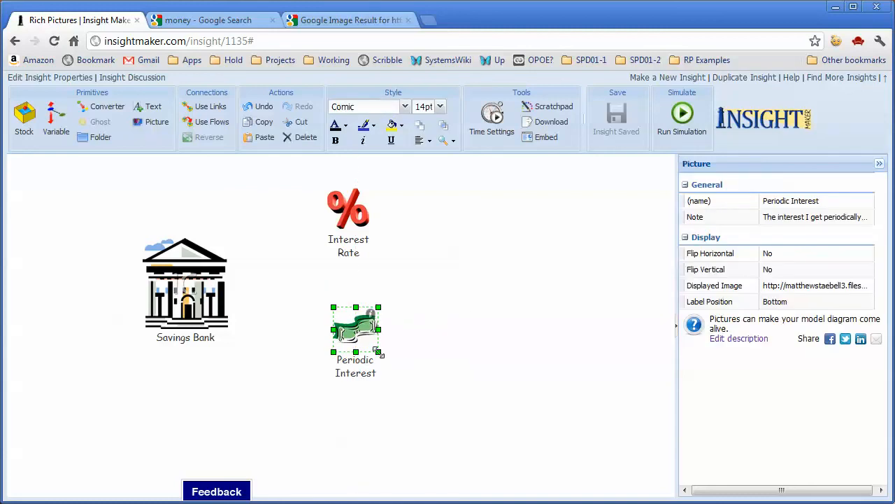
drag(355, 329, 364, 350)
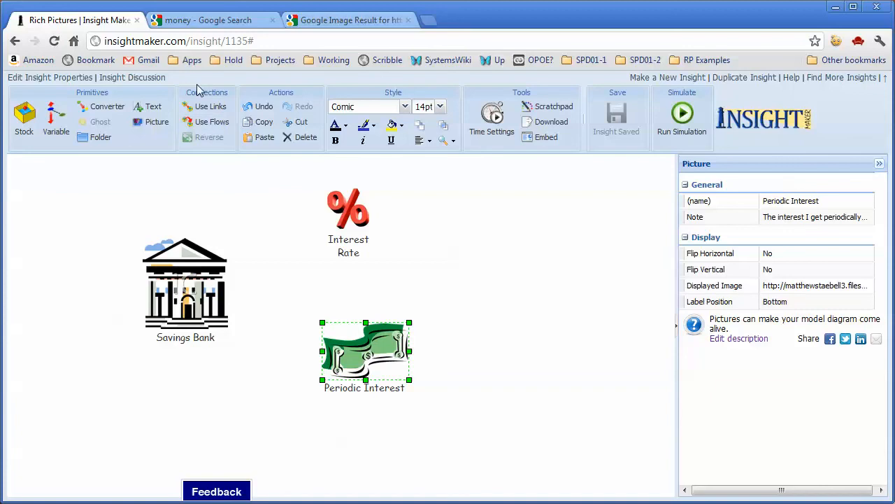
mouse_move(185, 283)
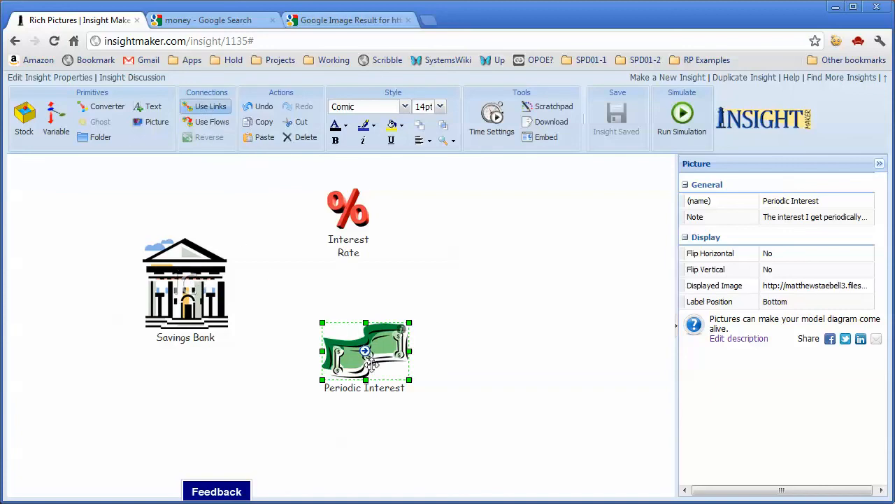
mouse_move(348, 210)
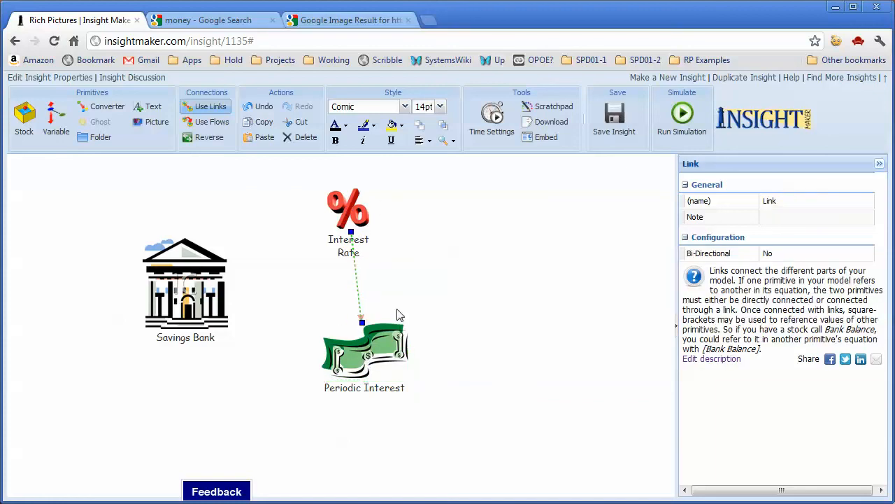
click(364, 350)
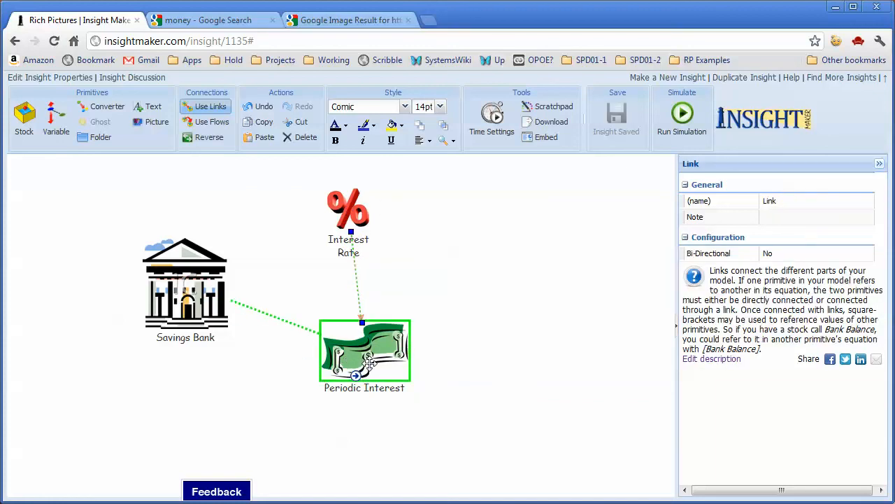
click(273, 377)
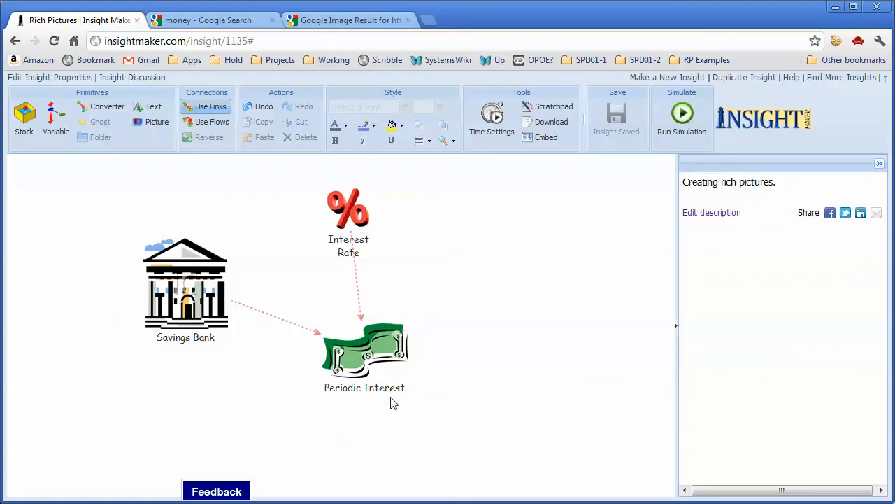
mouse_move(186, 283)
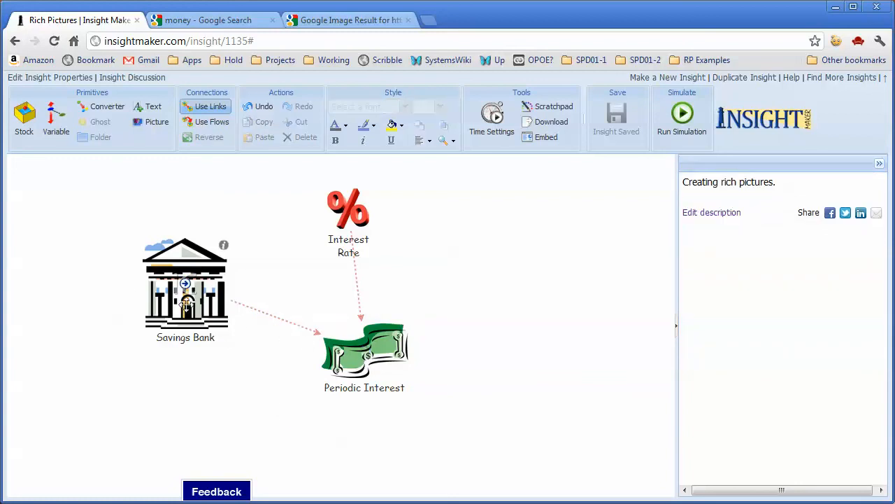
- Bend the Savings Bank link upward and add a curved return link from Periodic Interest
click(280, 313)
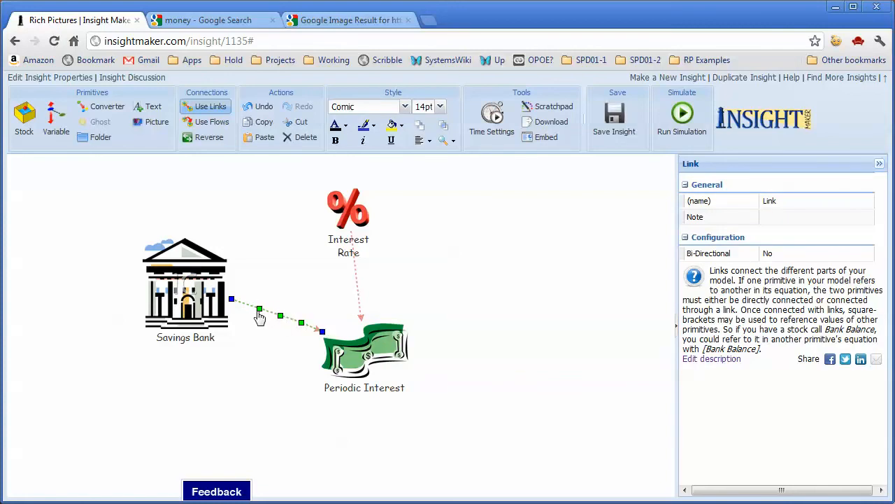
drag(259, 309, 280, 317)
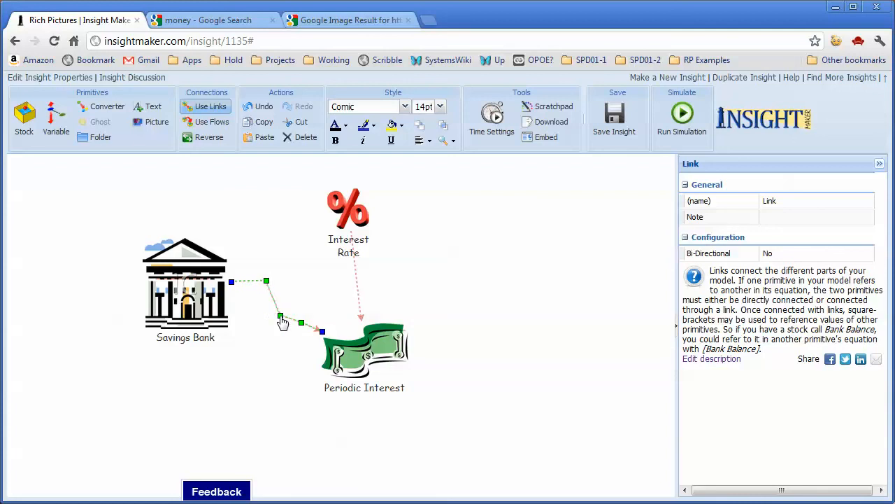
drag(281, 316, 294, 301)
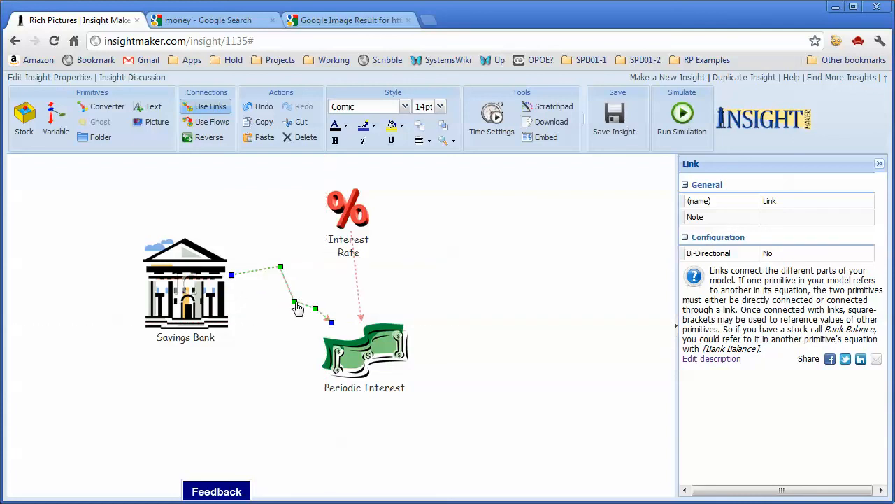
click(614, 115)
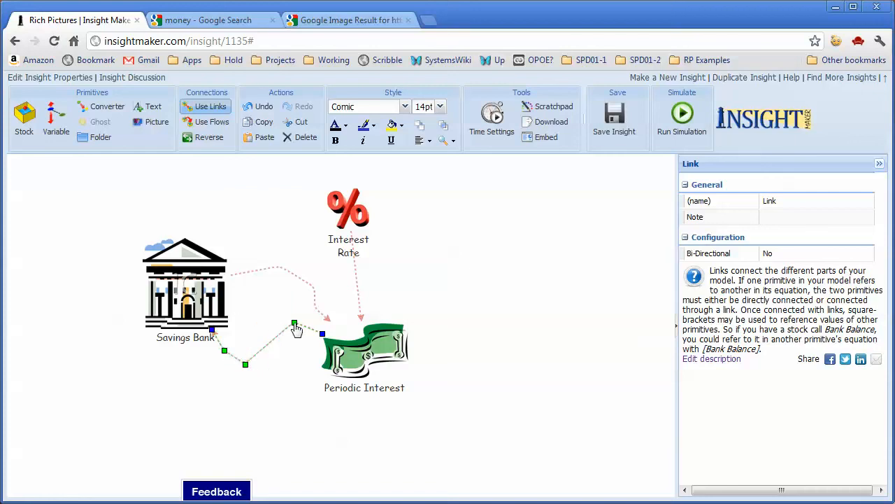
click(554, 292)
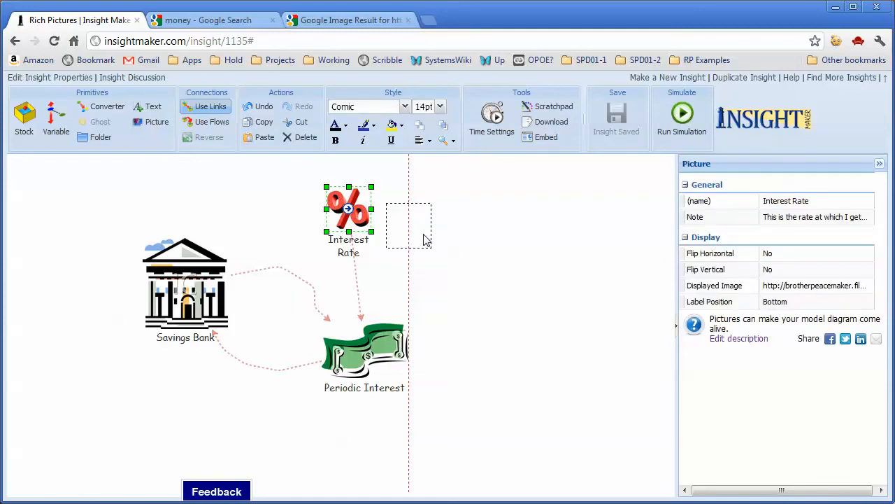
- Drag Interest Rate right so its link angles into Periodic Interest, then switch to the result tab
drag(348, 210, 442, 238)
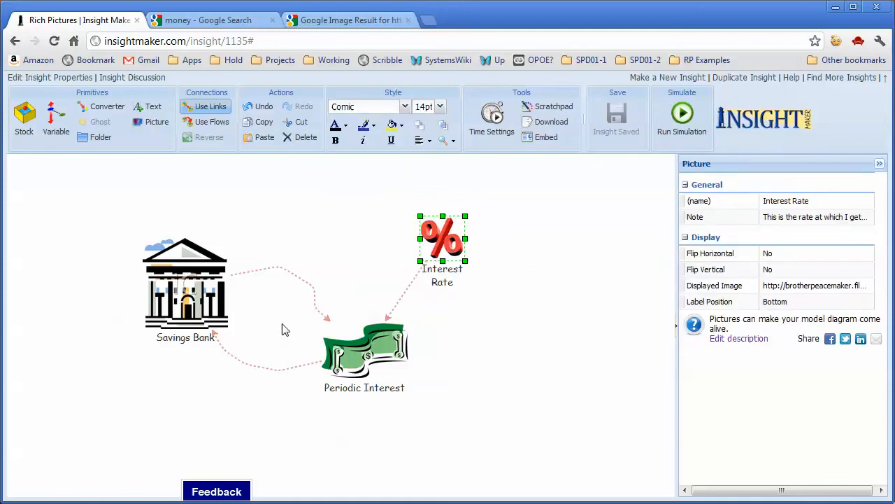
mouse_move(451, 239)
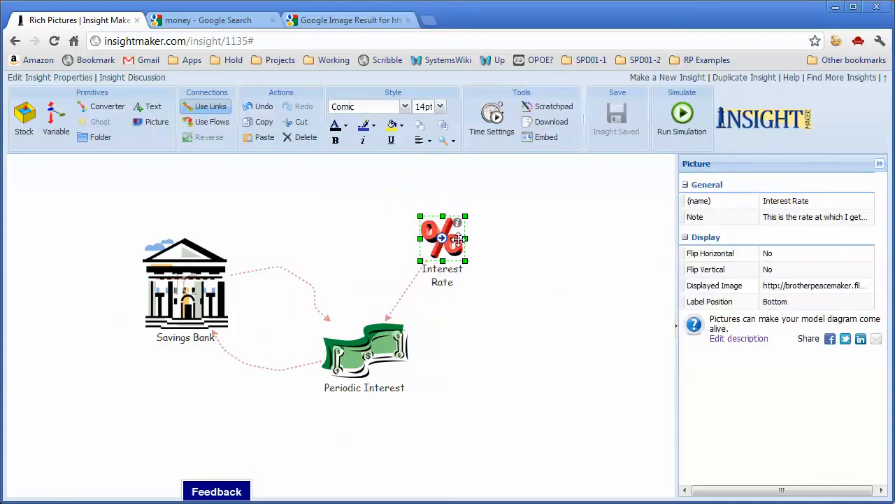
mouse_move(397, 271)
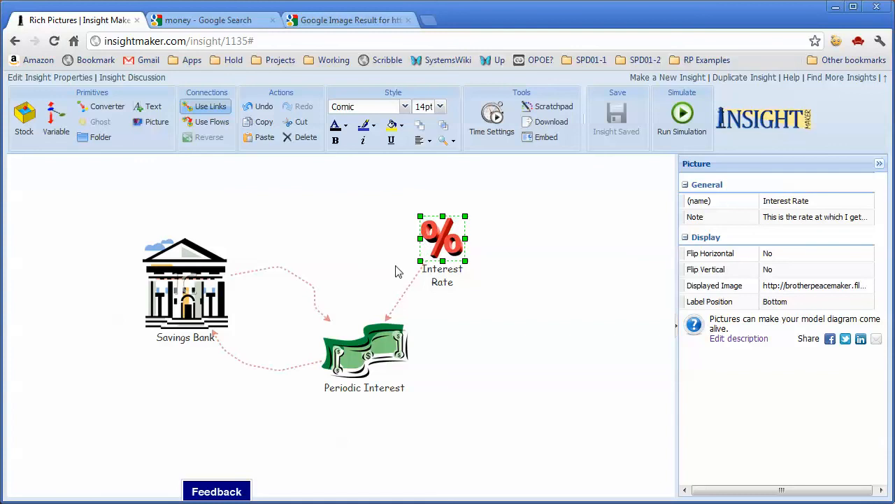
mouse_move(195, 313)
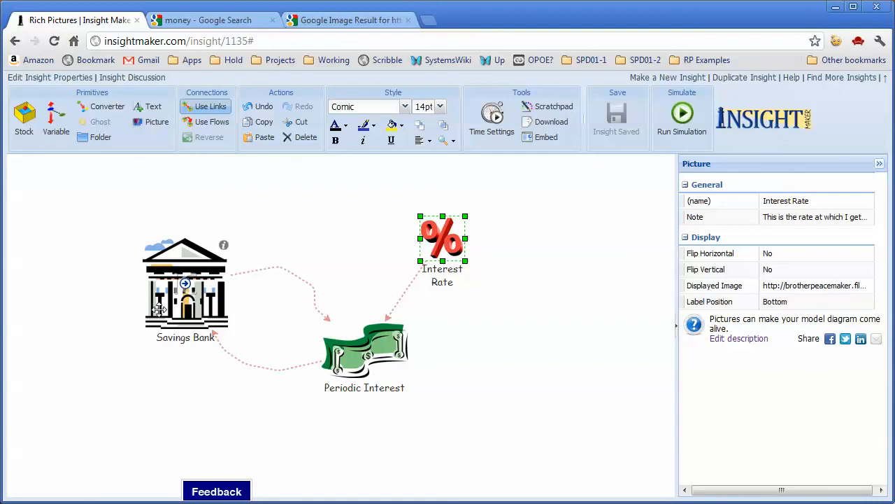
click(349, 19)
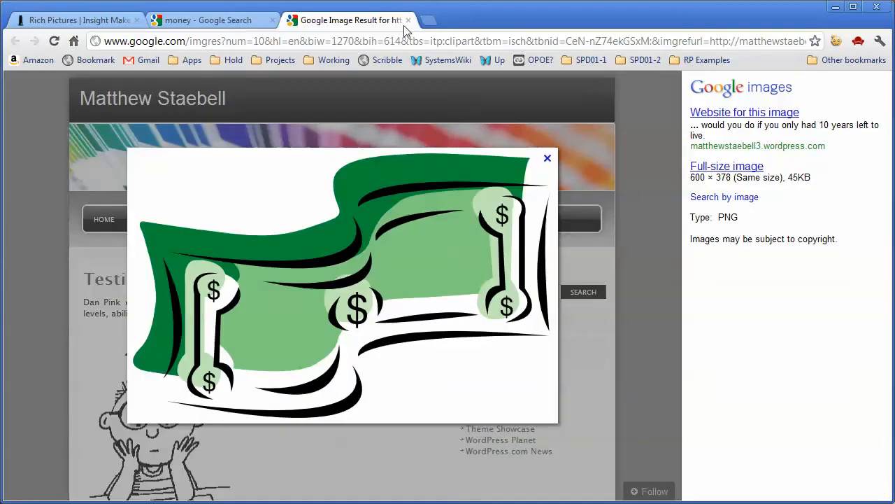
- Close the dollar-bill Google Image Result tab and bring the Rich Pictures diagram back
click(409, 20)
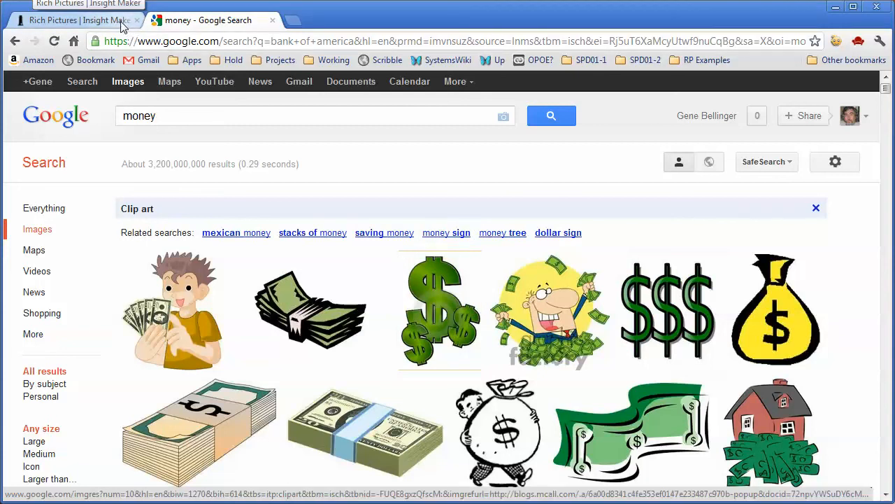
click(79, 20)
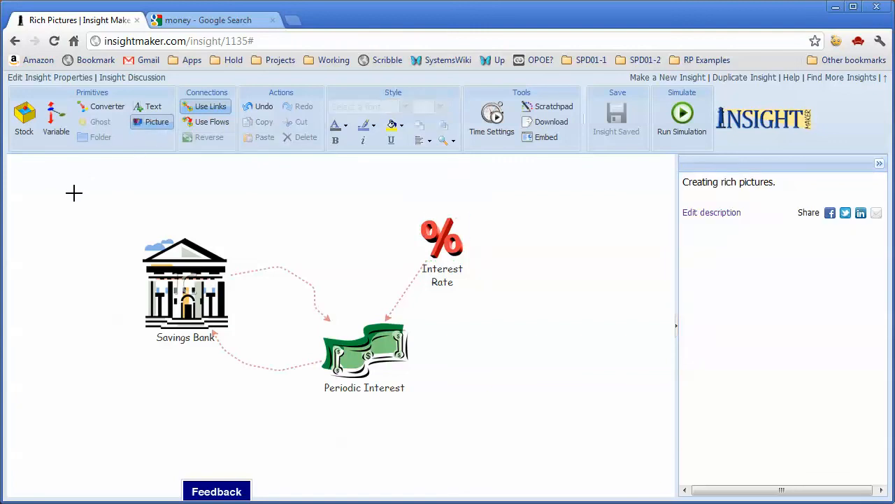
- Place an 'Initial Deposit' picture top-left with note 'Money I used to start the account.'
click(74, 194)
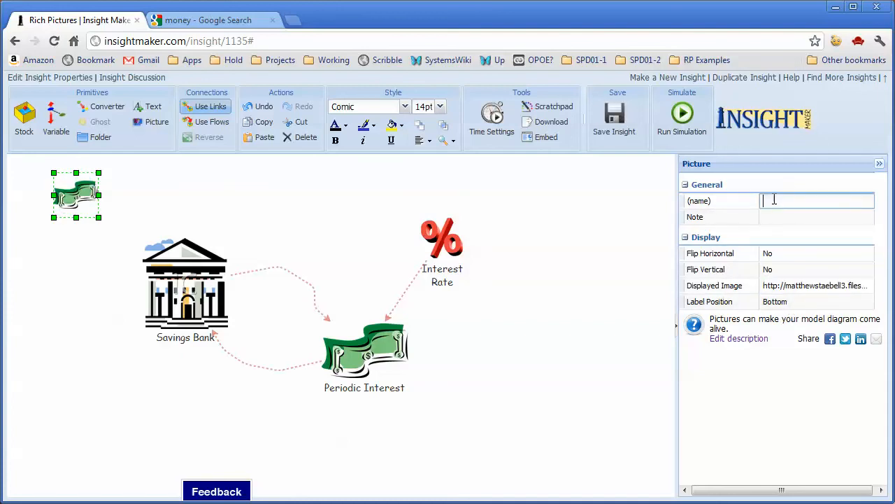
text(Initial)
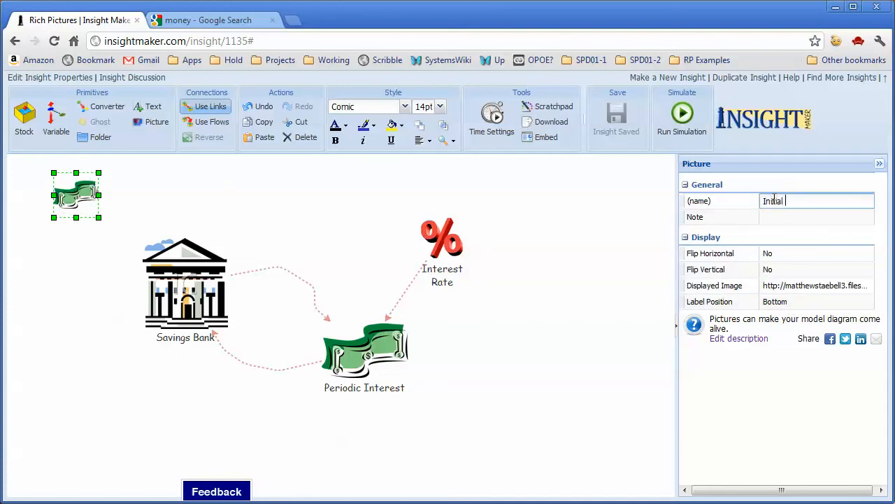
text(Deposit)
click(817, 217)
text(Money I used t)
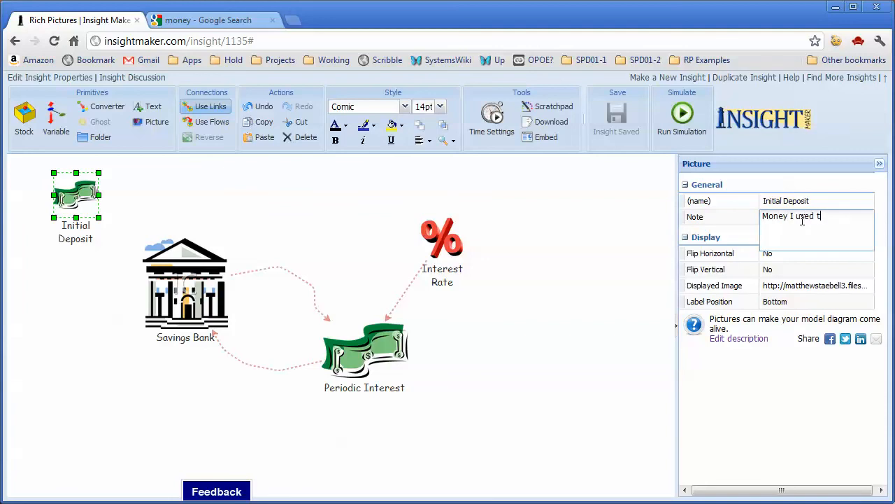
text(o start the)
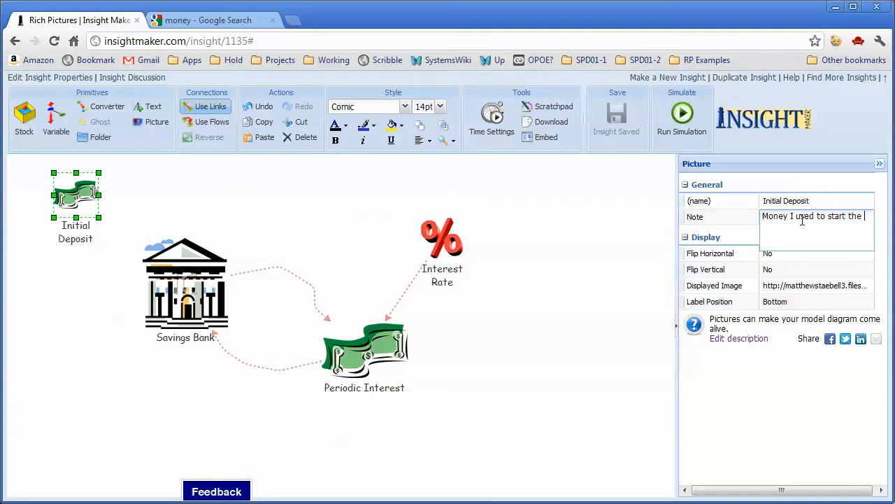
text(account.)
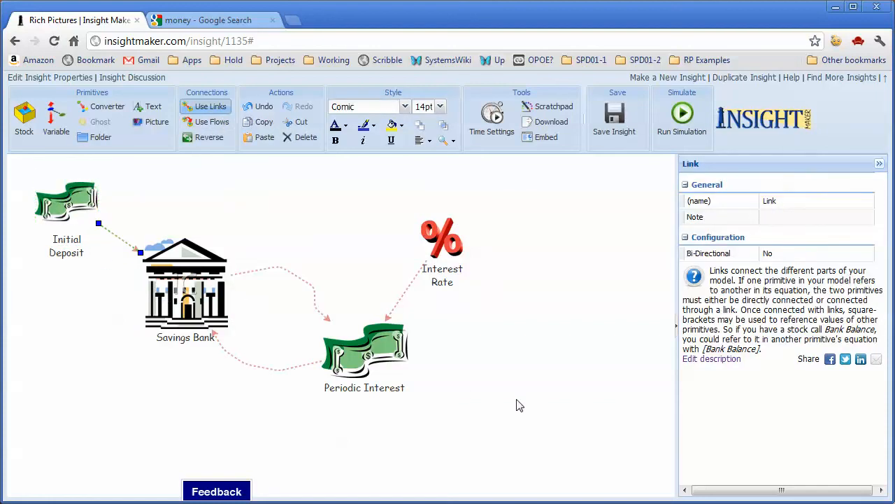
click(614, 119)
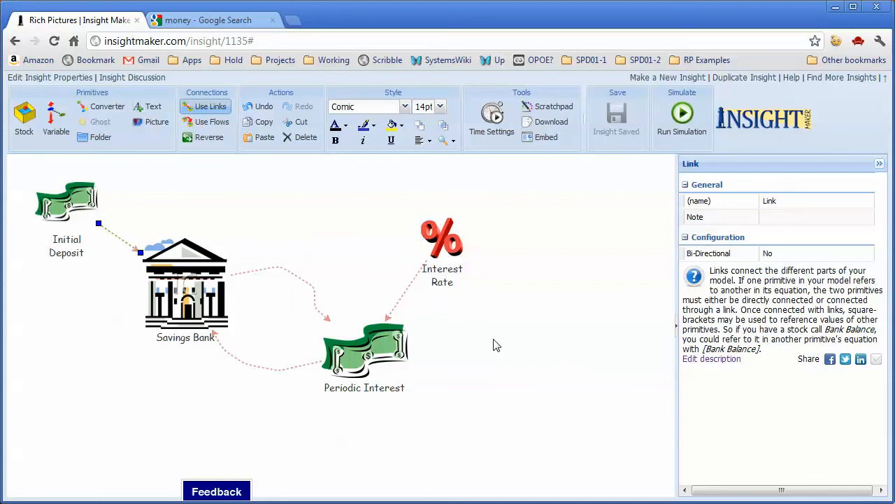